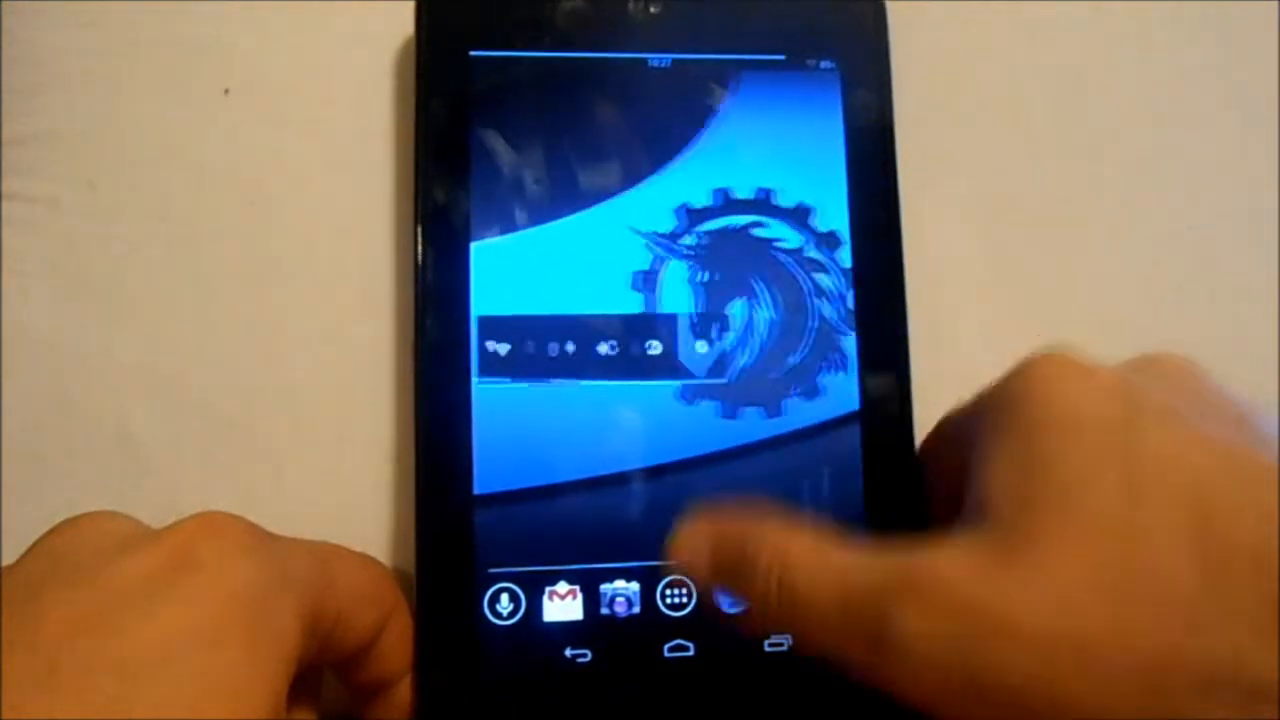
Step: Open the app drawer from the dock and switch to its WIDGETS list
{"action": "left_click", "coordinate": [675, 603]}
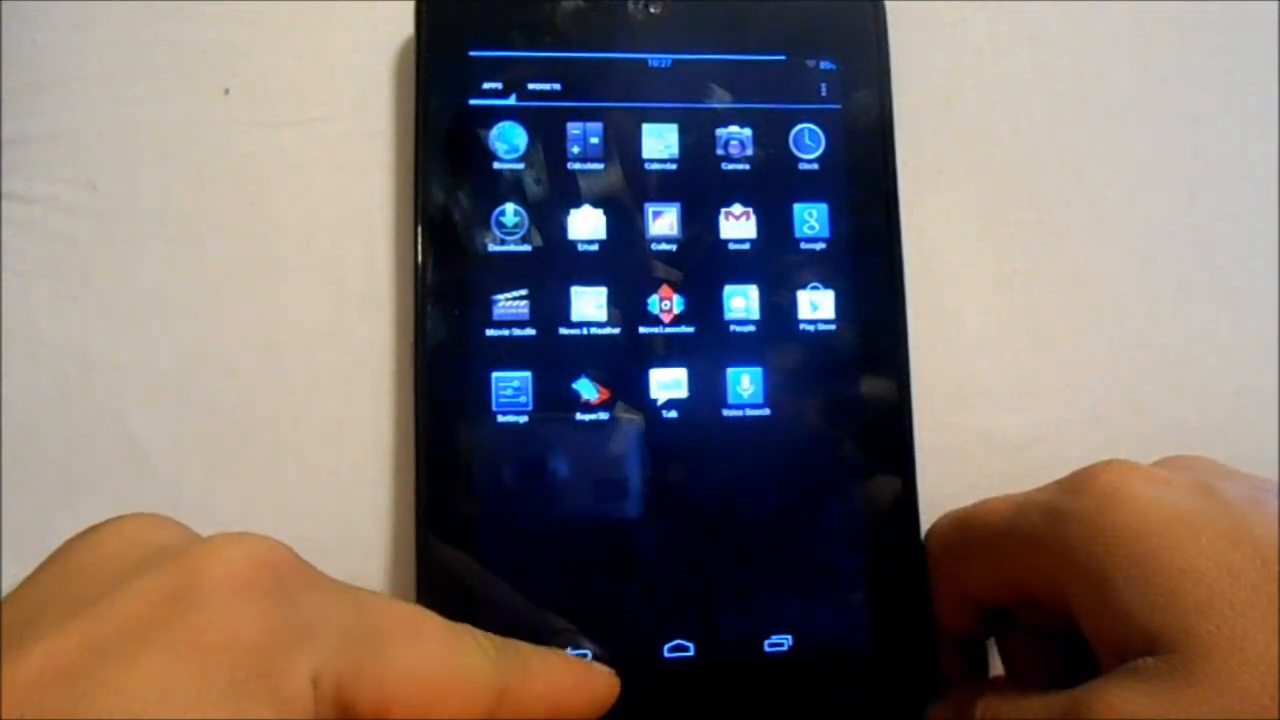
{"action": "left_click", "coordinate": [545, 87]}
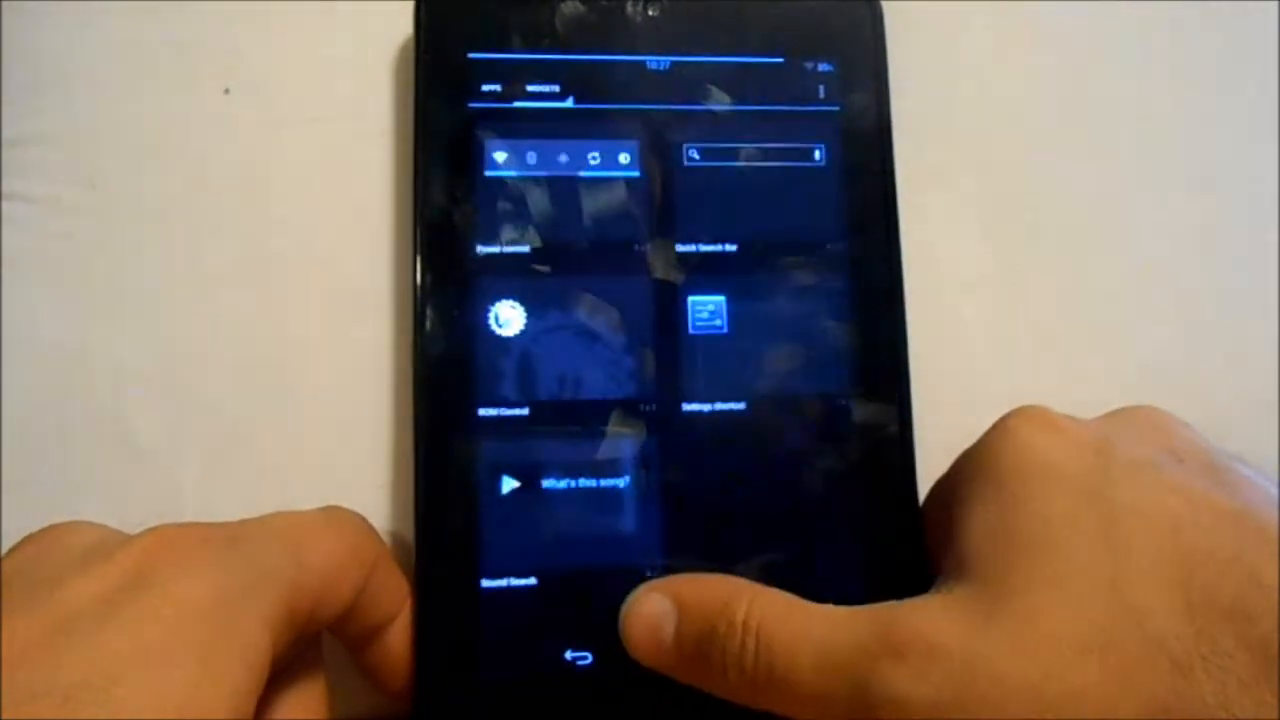
Step: Launch the Settings app from the APPS tab
{"action": "left_click", "coordinate": [575, 655]}
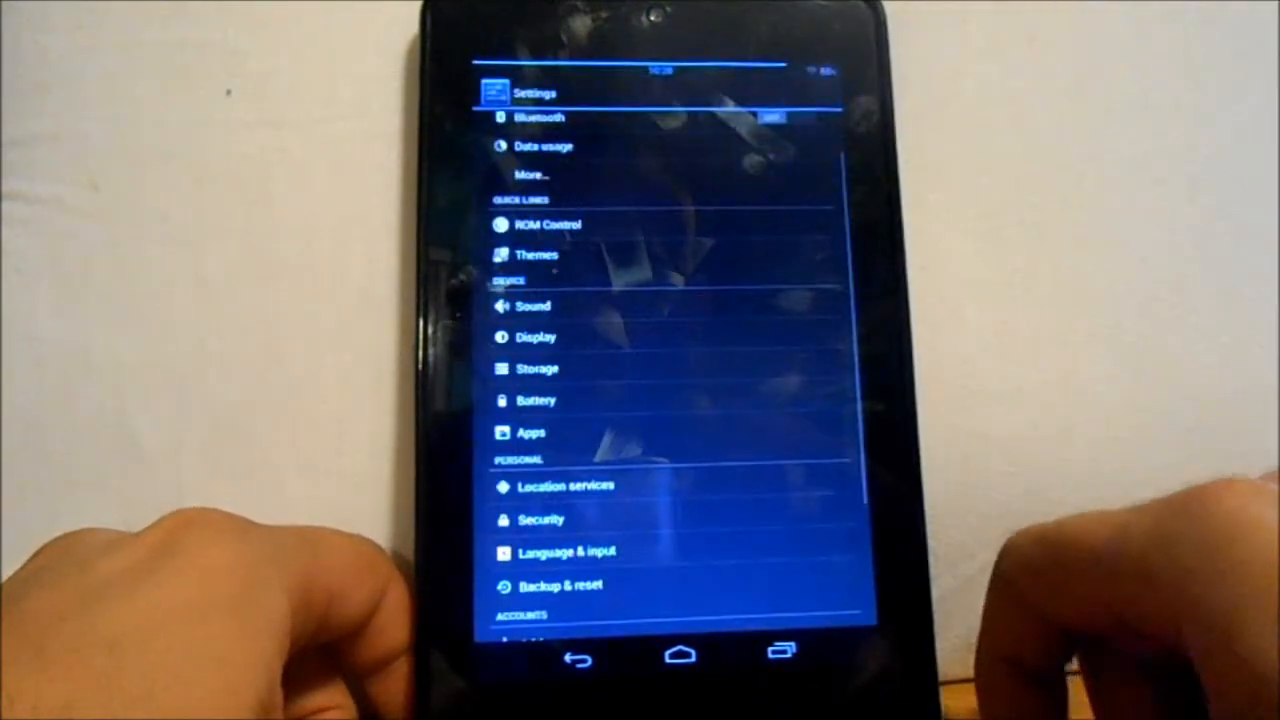
Step: Scroll through the Settings list, then open ROM Control under Quick Links
{"action": "scroll", "scroll_direction": "down", "scroll_amount": 3}
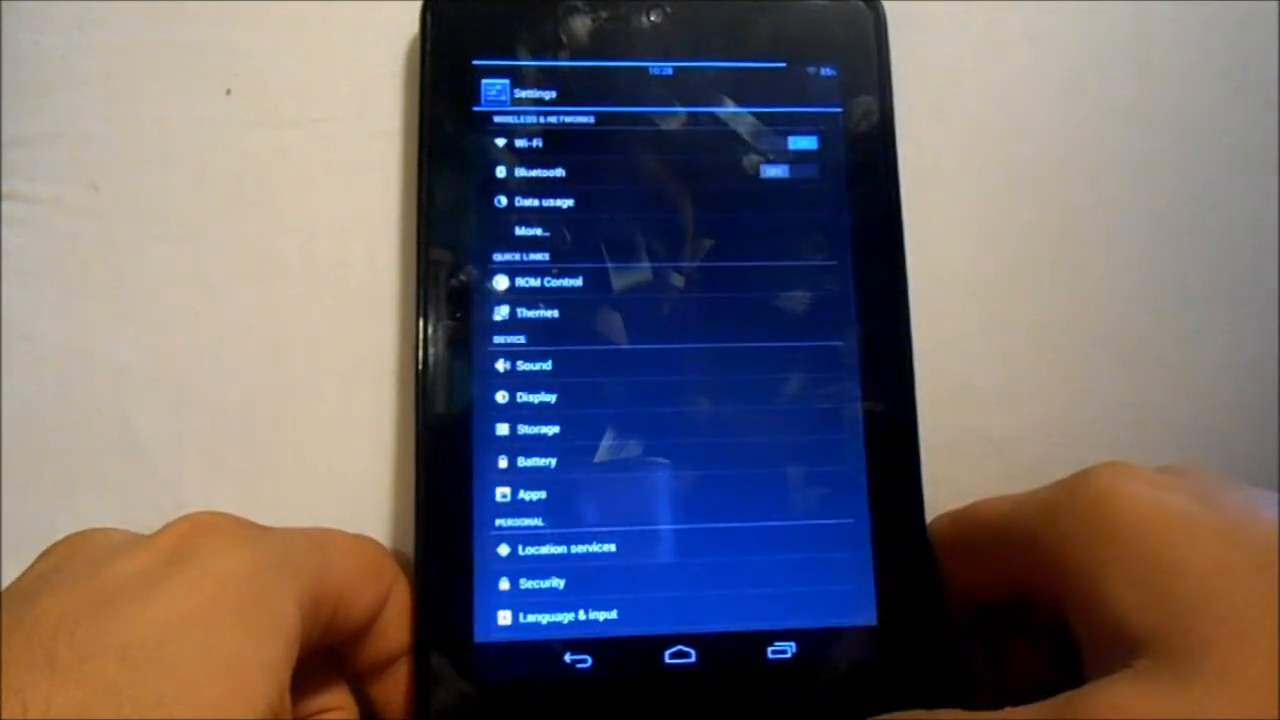
{"action": "scroll", "scroll_direction": "down", "scroll_amount": 3}
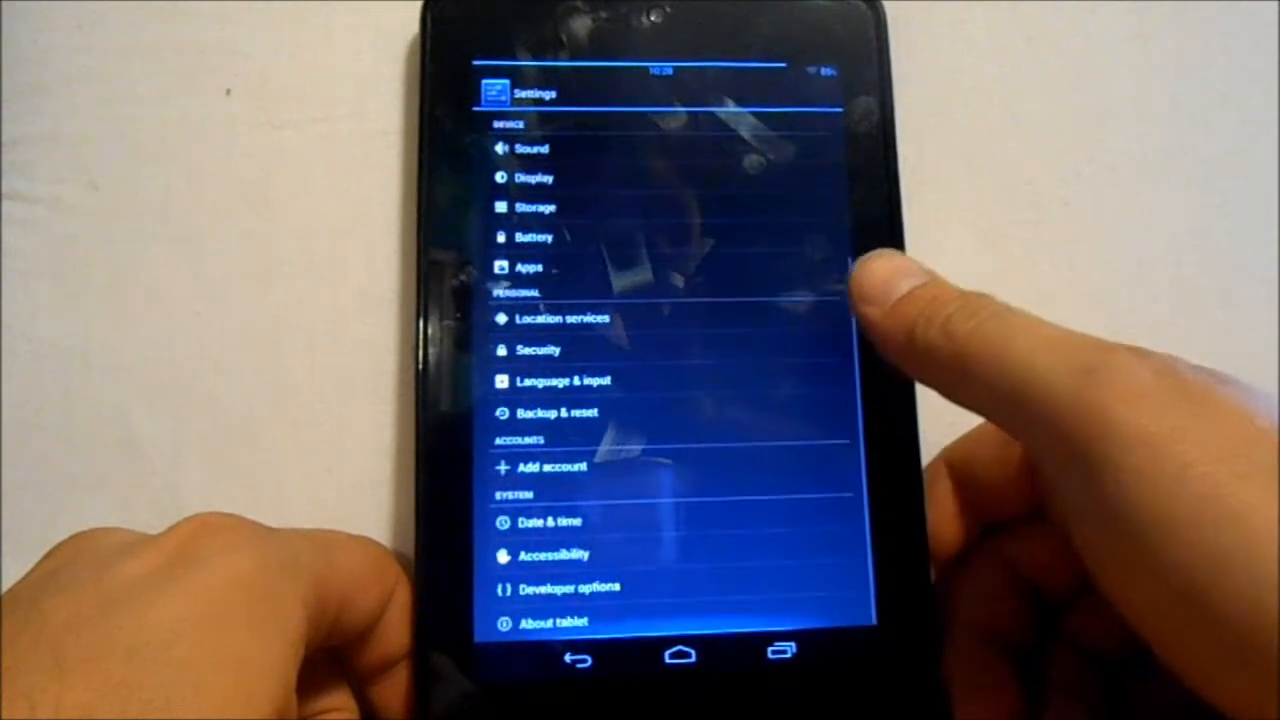
{"action": "scroll", "scroll_direction": "down", "scroll_amount": 3}
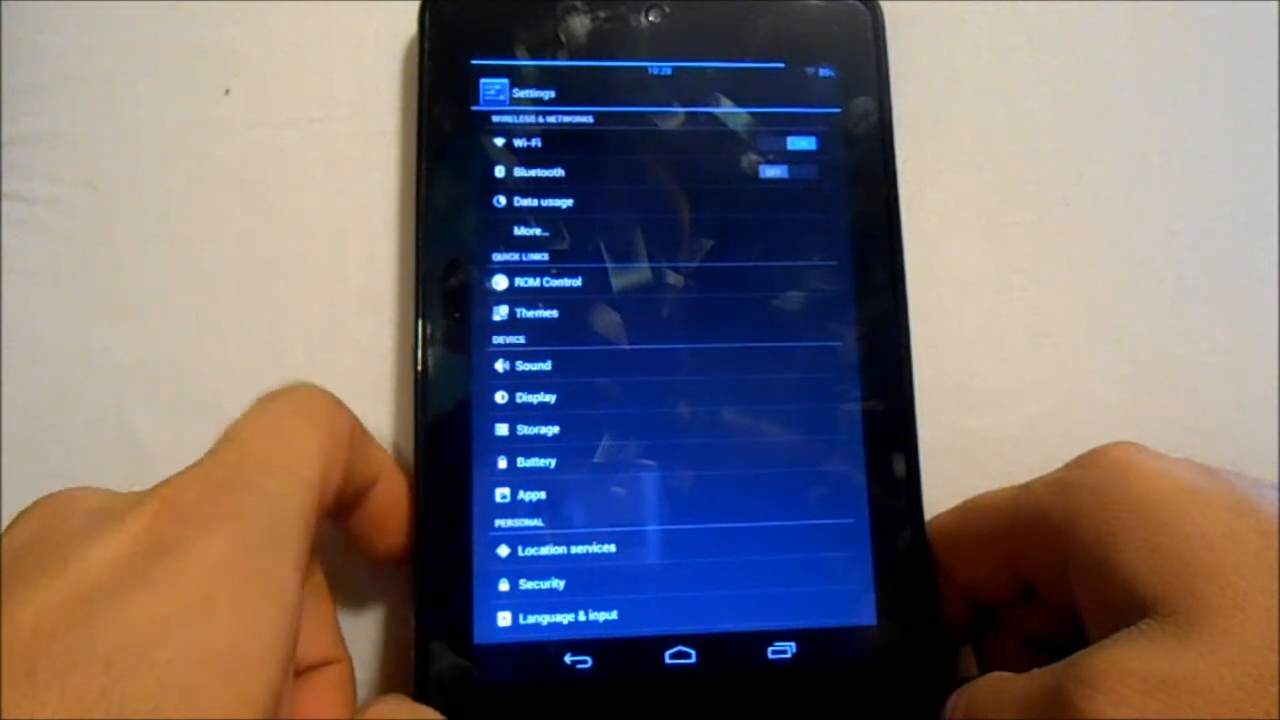
{"action": "left_click", "coordinate": [536, 311]}
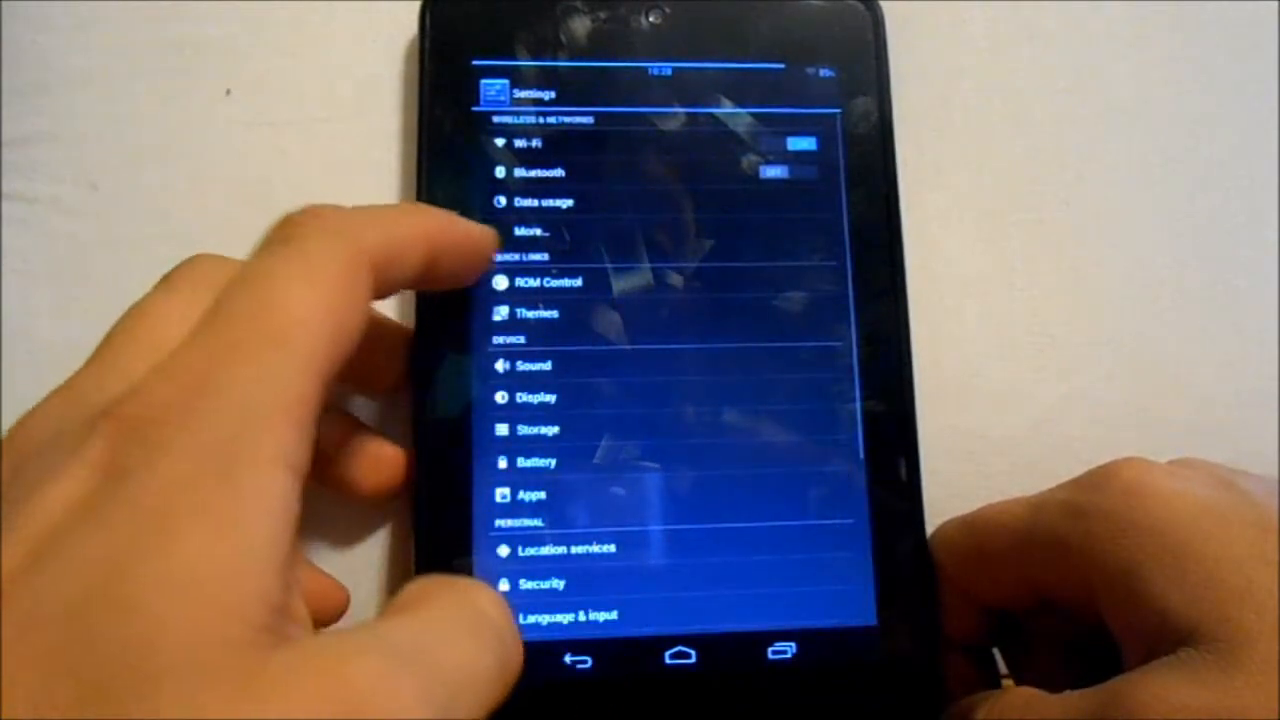
{"action": "left_click", "coordinate": [545, 281]}
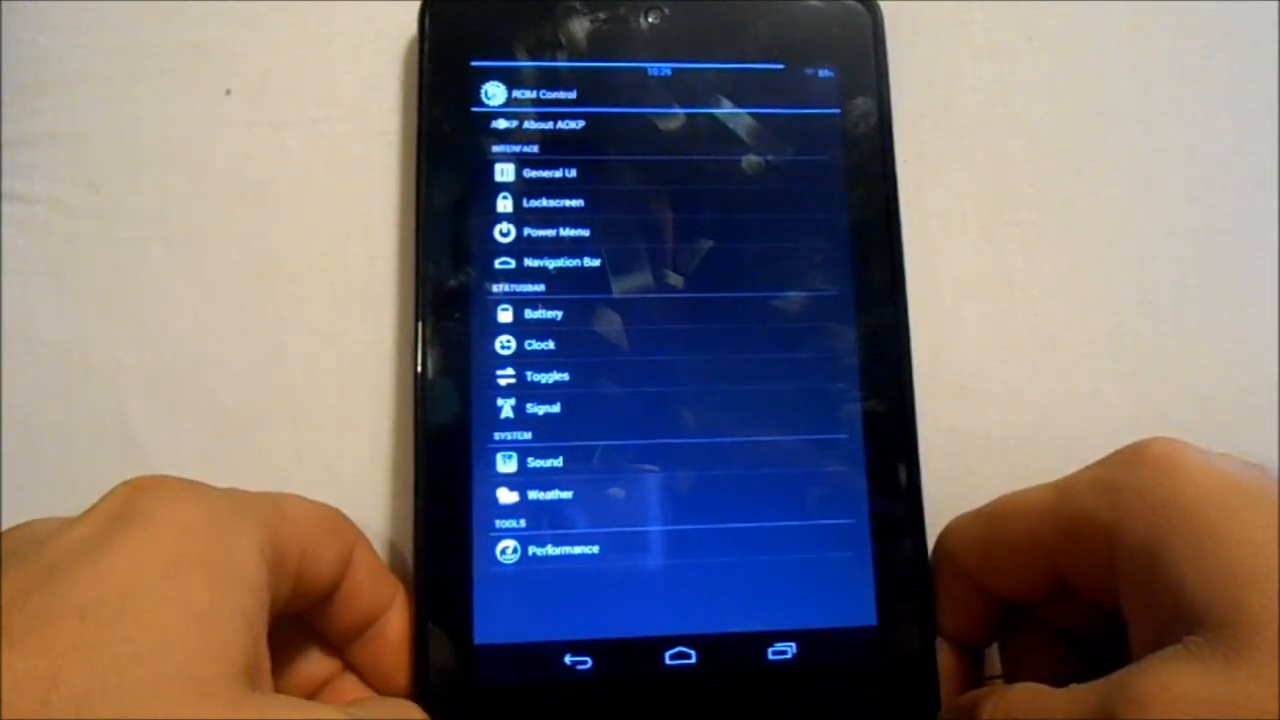
Step: Open Performance under Tools to see CPU speed, interactive governor and deadline scheduler
{"action": "left_click", "coordinate": [563, 549]}
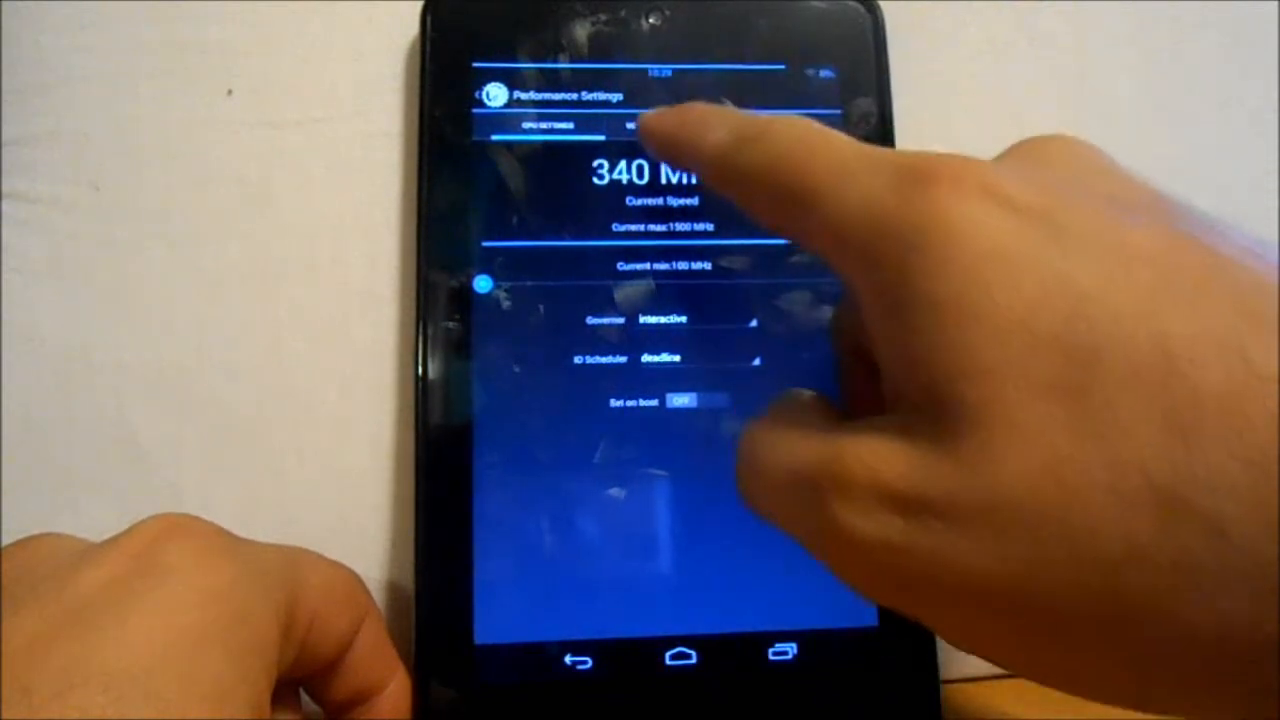
Step: View the per-frequency CPU voltage table, then go back to ROM Control's menu
{"action": "left_click", "coordinate": [660, 124]}
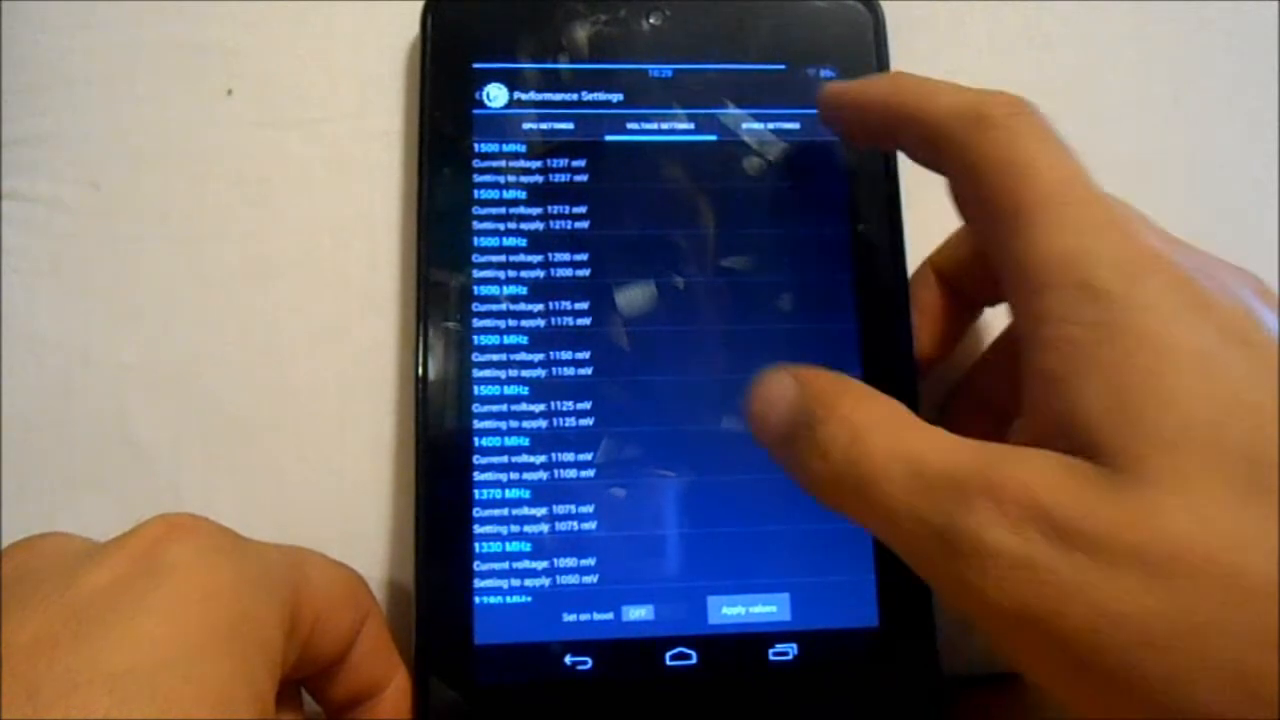
{"action": "left_click", "coordinate": [768, 124]}
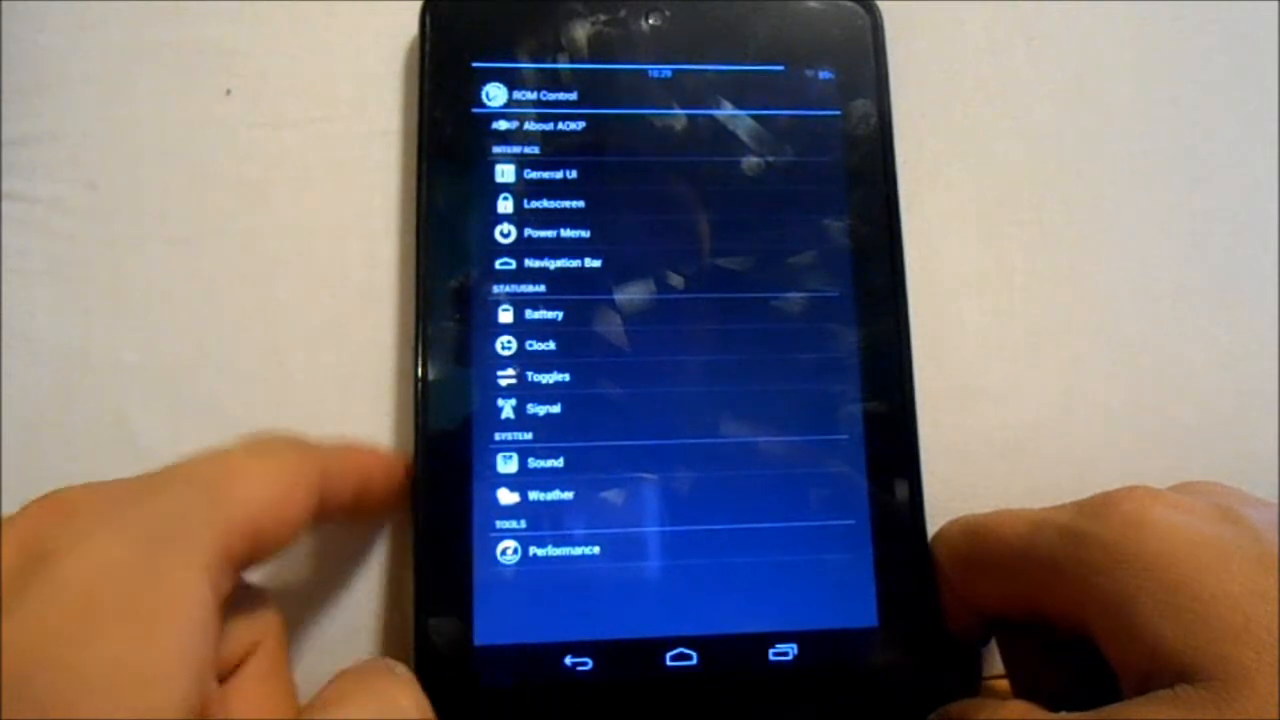
Step: Open Weather under System, showing location, metric units and refresh interval options
{"action": "left_click", "coordinate": [550, 494]}
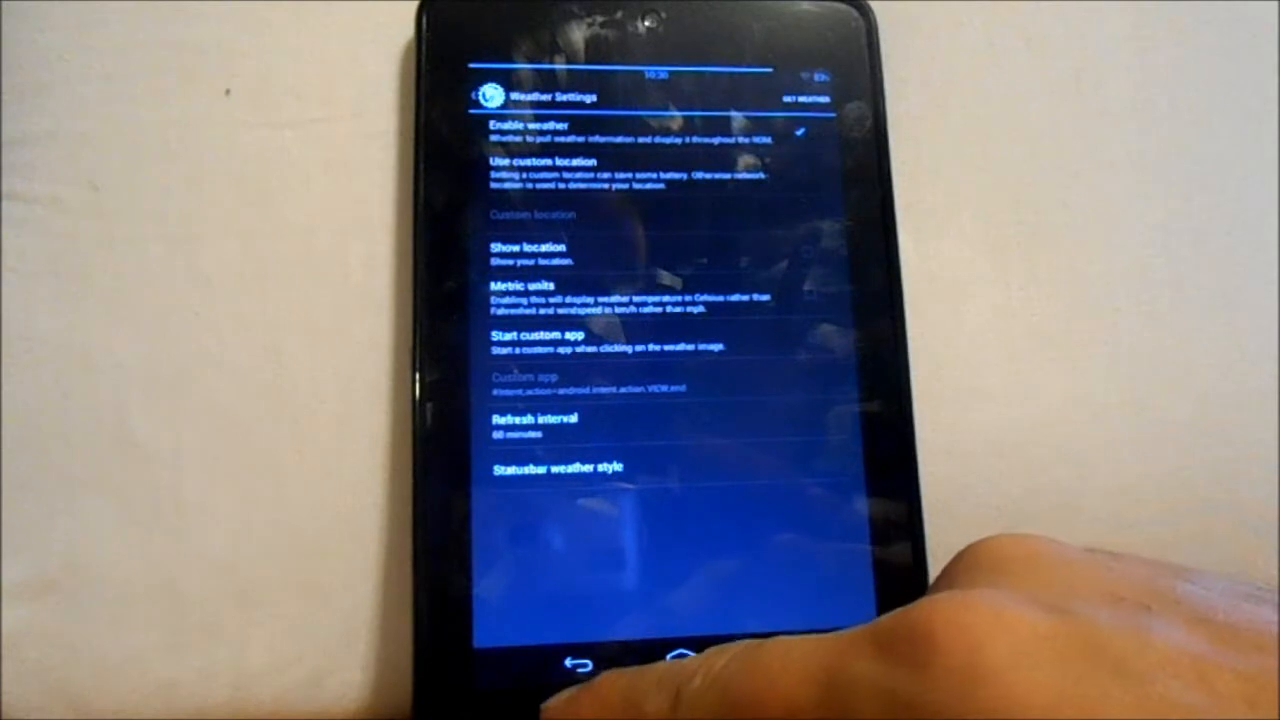
Step: Review Sound settings for volume panel, headphones, Bluetooth and face-down actions, then return
{"action": "left_click", "coordinate": [581, 663]}
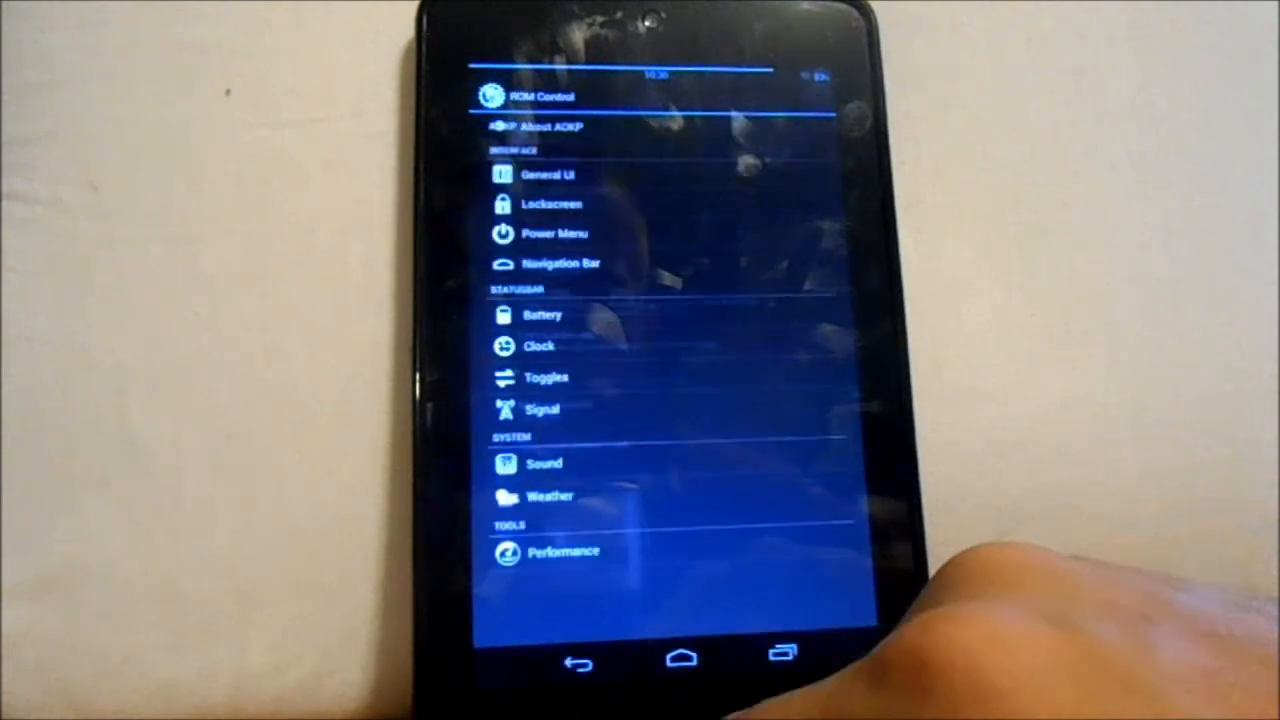
{"action": "left_click", "coordinate": [545, 463]}
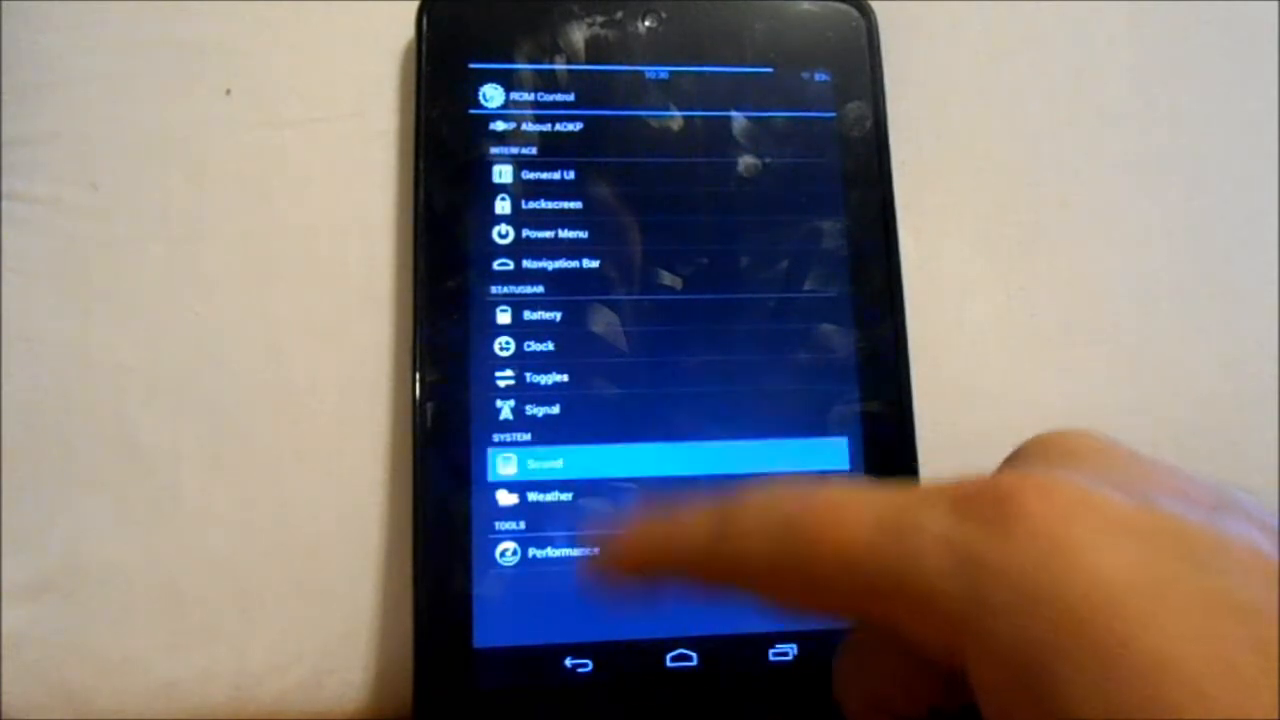
{"action": "left_click", "coordinate": [545, 463]}
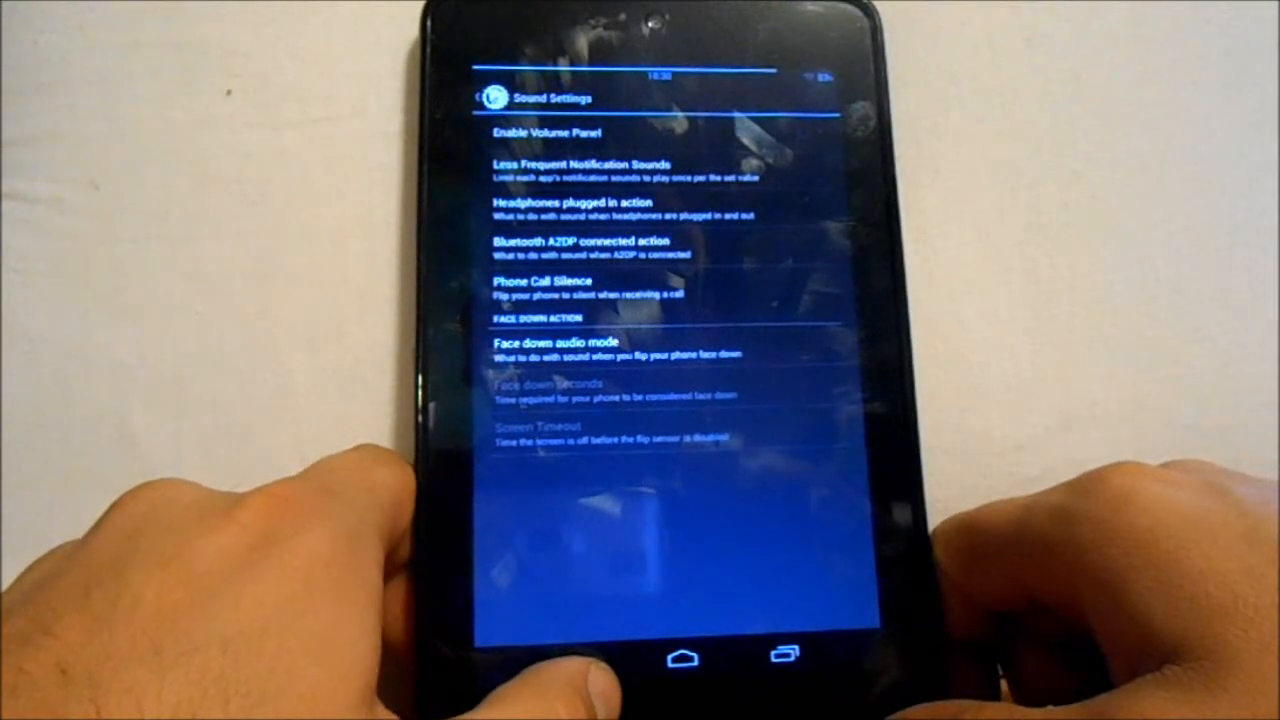
{"action": "left_click", "coordinate": [581, 658]}
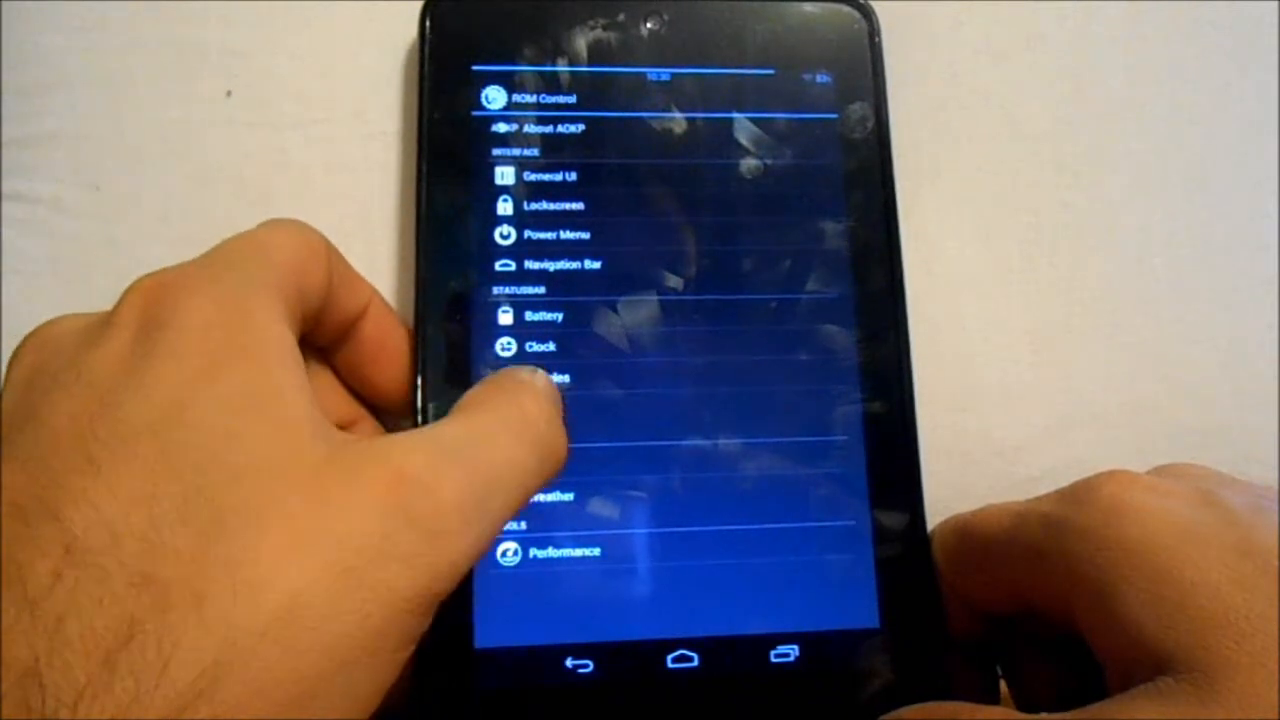
Step: View Signal settings for signal and WiFi text style, colour and bars, then return
{"action": "left_click", "coordinate": [540, 377]}
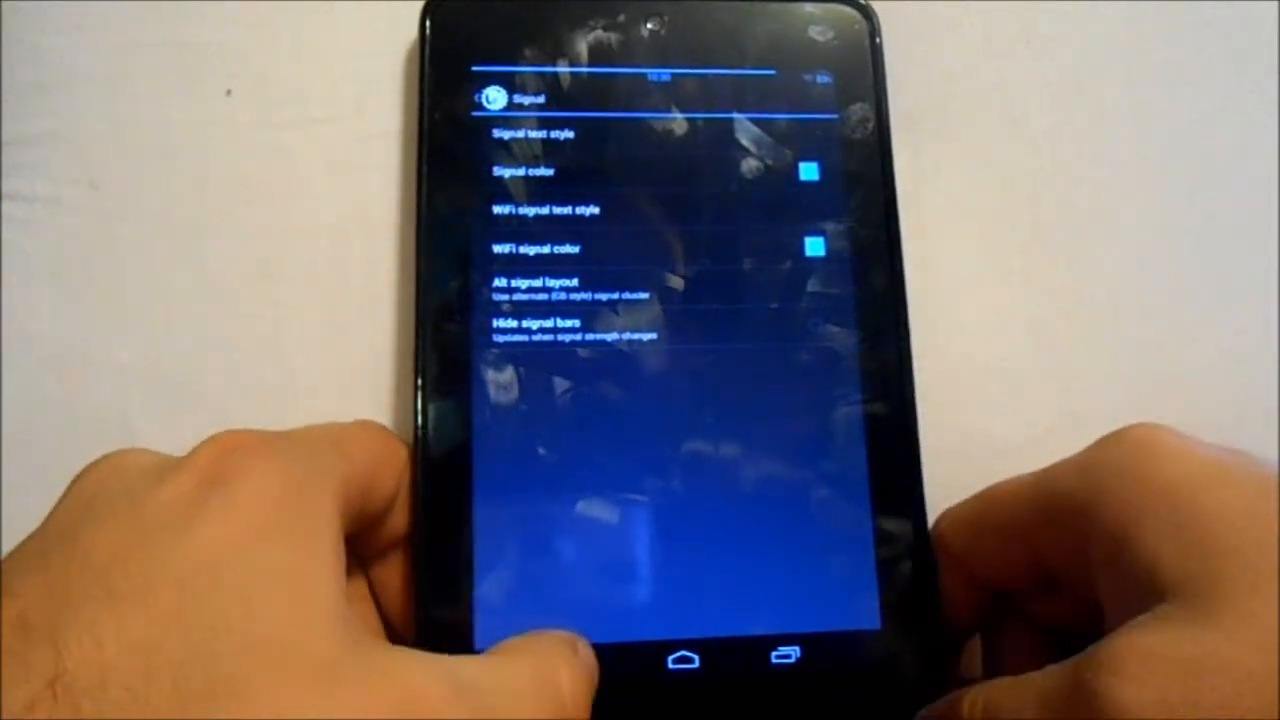
{"action": "left_click", "coordinate": [490, 97]}
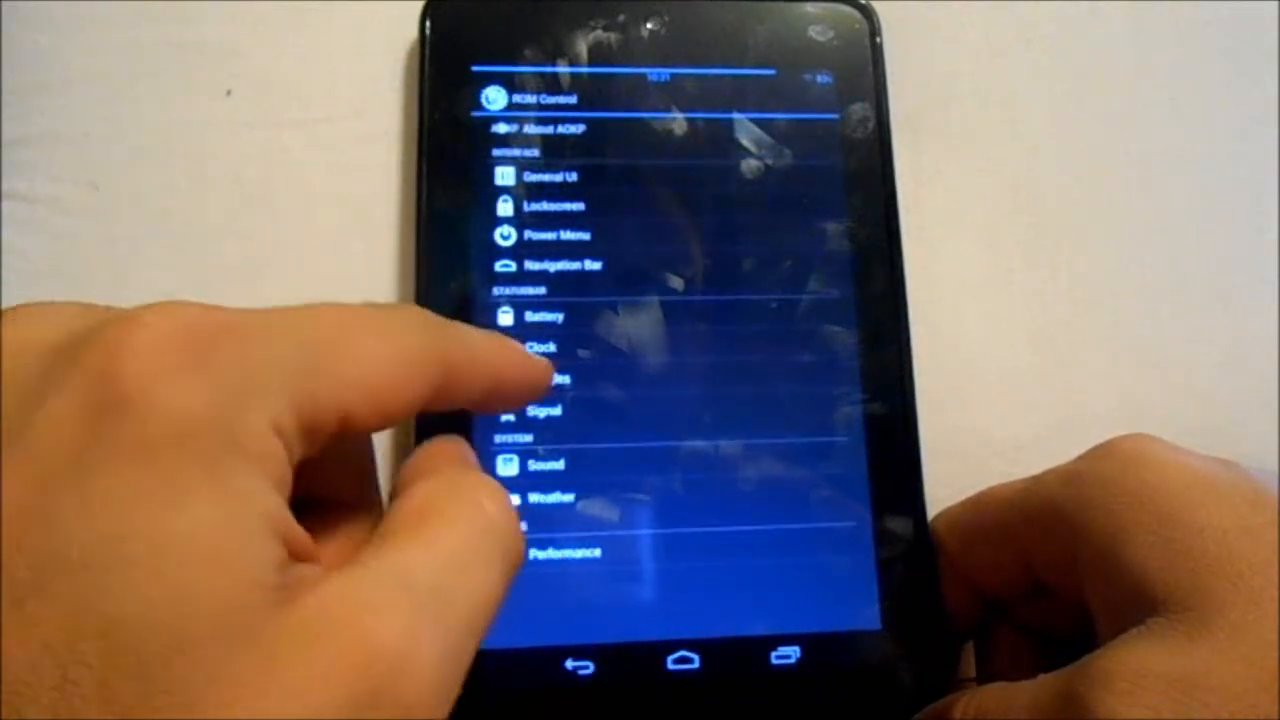
Step: Open Statusbar Toggles and review the Toggle Layout choices
{"action": "left_click", "coordinate": [535, 378]}
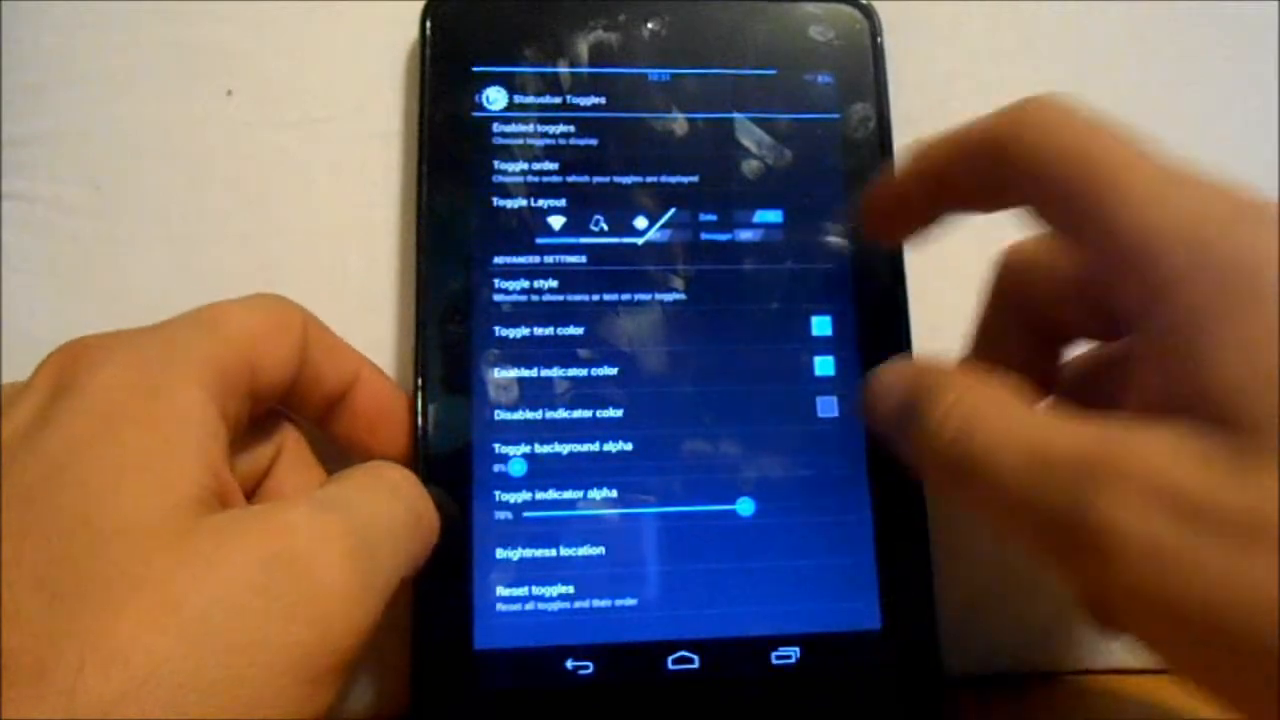
{"action": "left_click", "coordinate": [530, 210]}
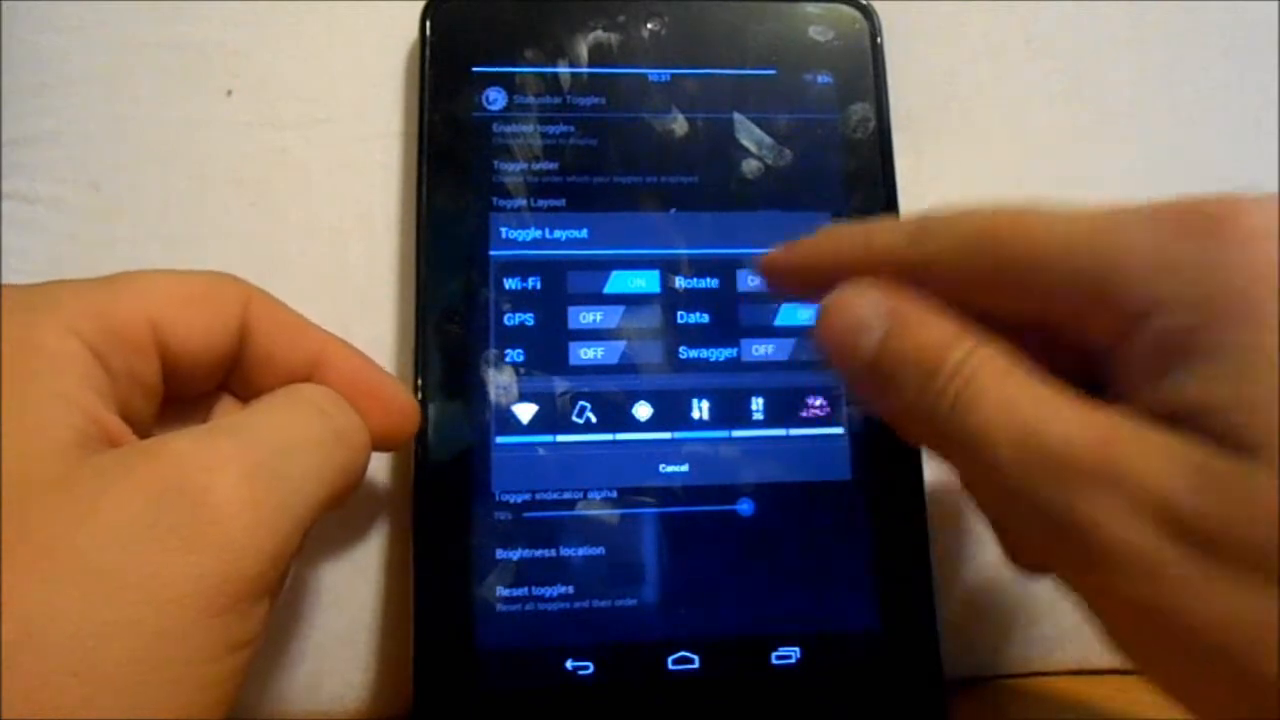
{"action": "left_click", "coordinate": [673, 467]}
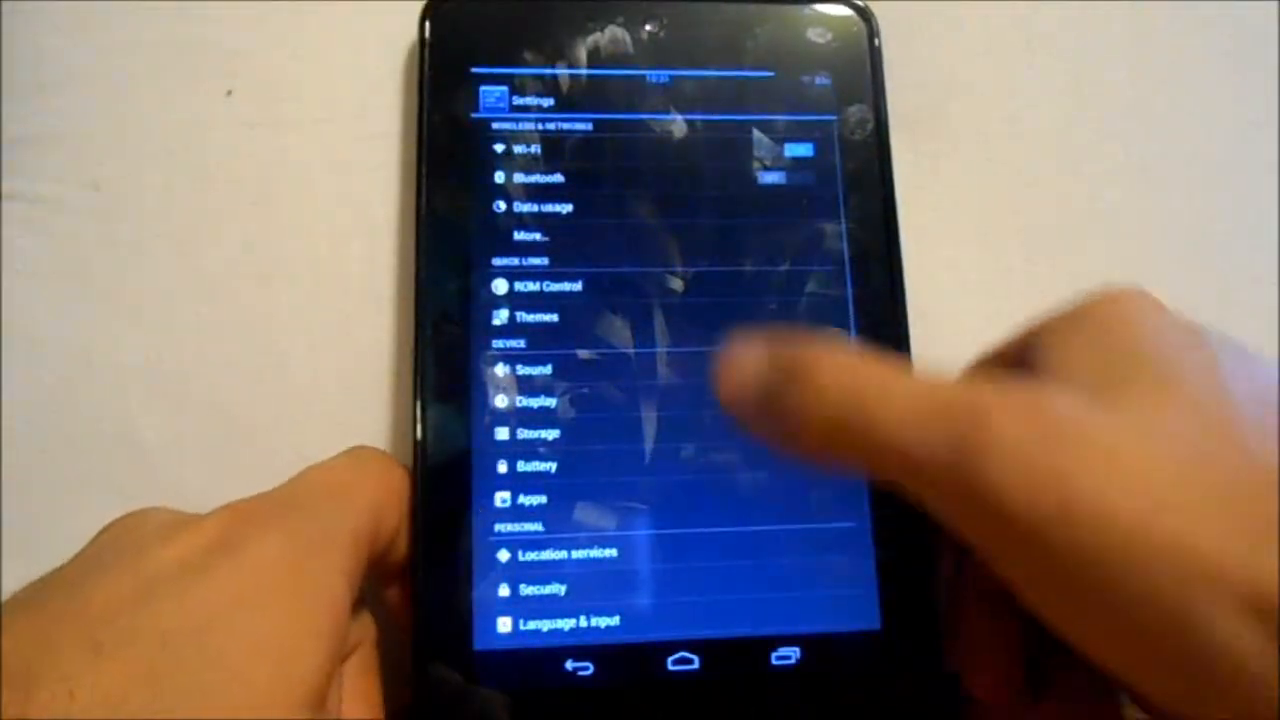
Step: In Statusbar Clock settings, pick a darker green clock colour, then return to ROM Control
{"action": "left_click", "coordinate": [548, 286]}
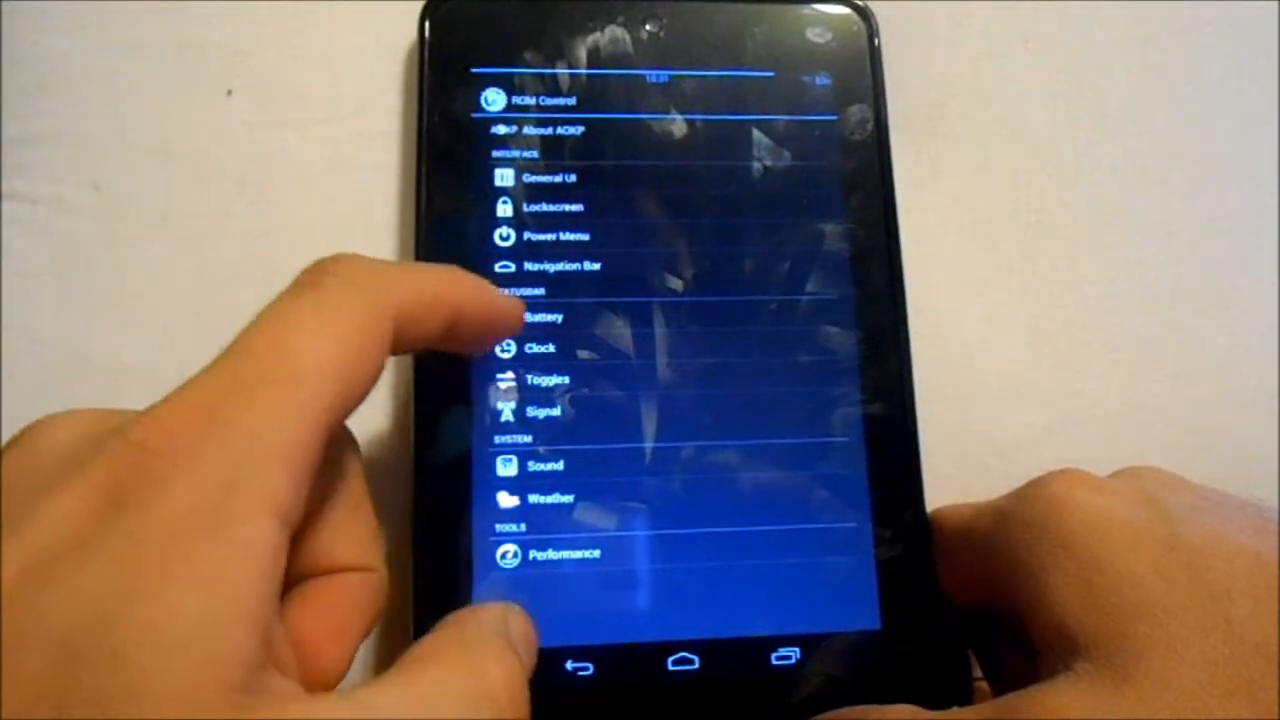
{"action": "left_click", "coordinate": [540, 348]}
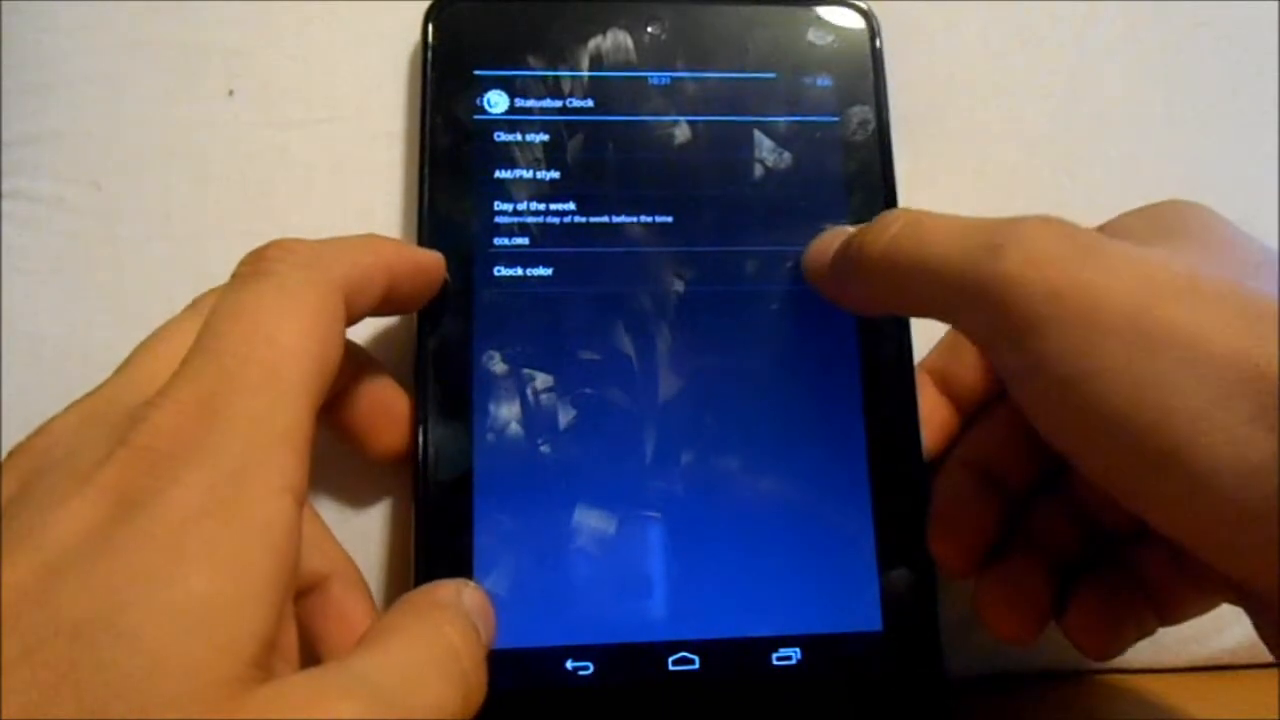
{"action": "left_click", "coordinate": [522, 270]}
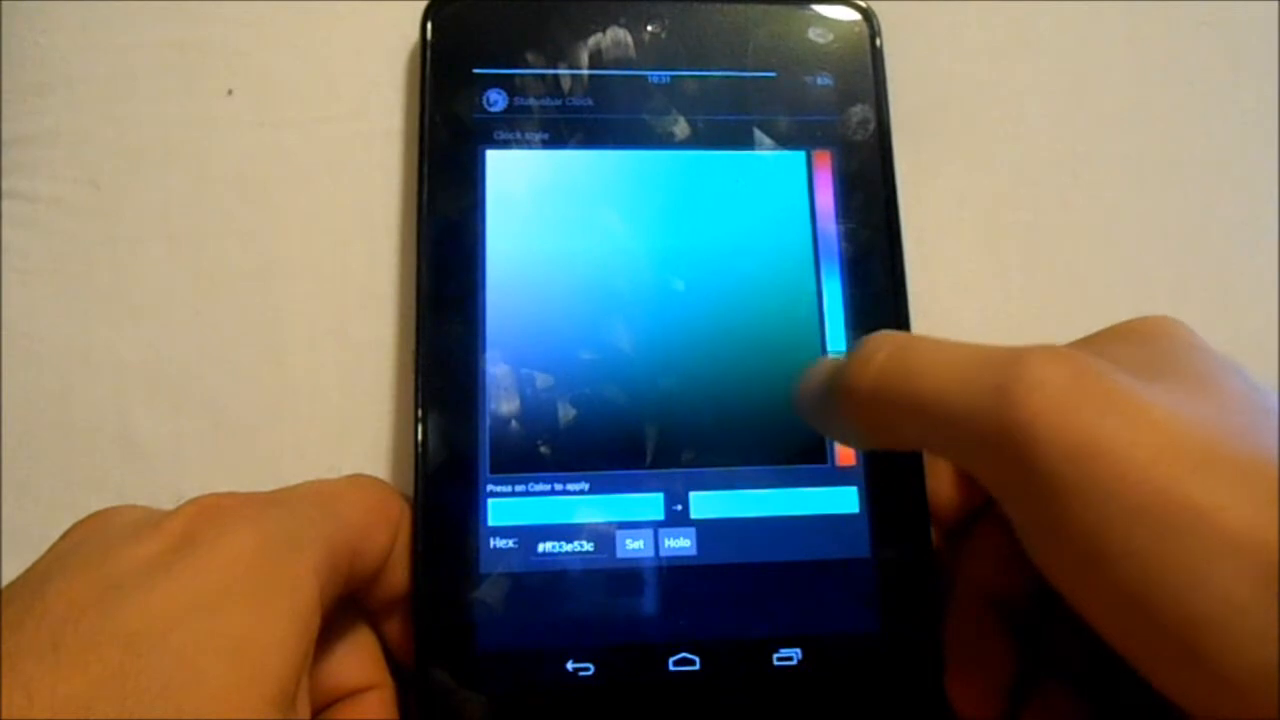
{"action": "left_click", "coordinate": [770, 390]}
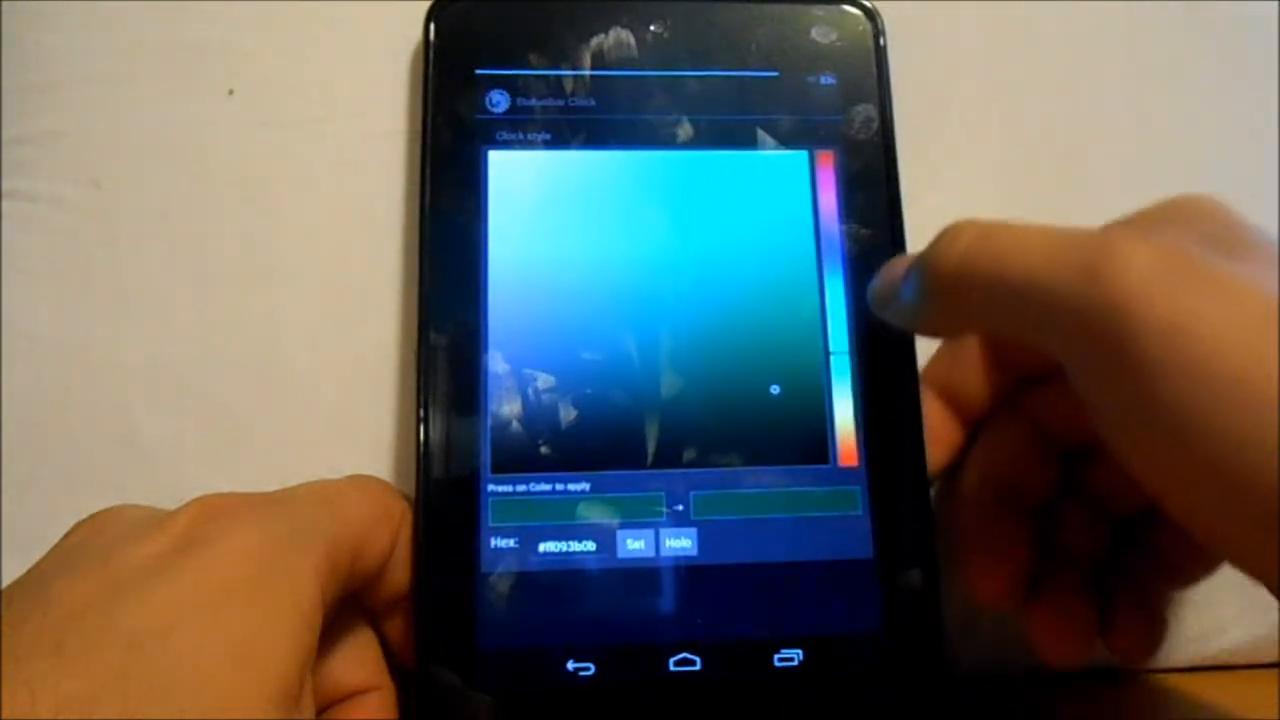
{"action": "left_click", "coordinate": [640, 250]}
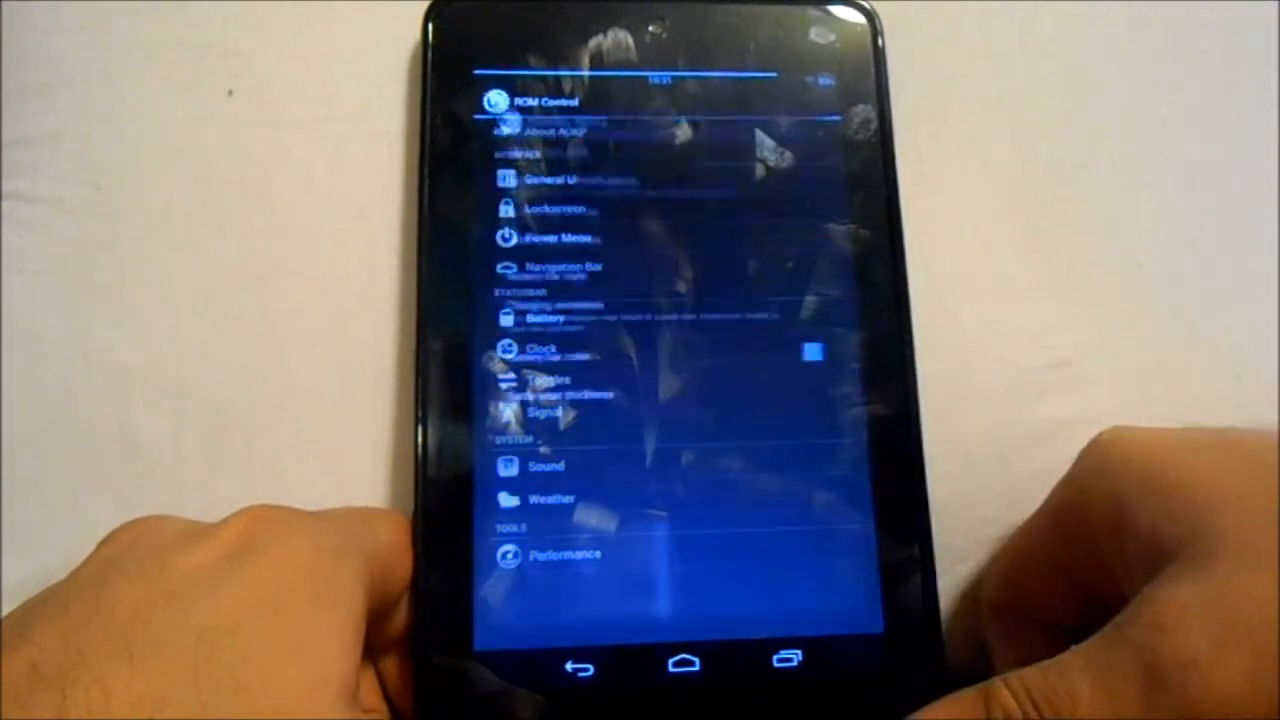
{"action": "left_click", "coordinate": [548, 318]}
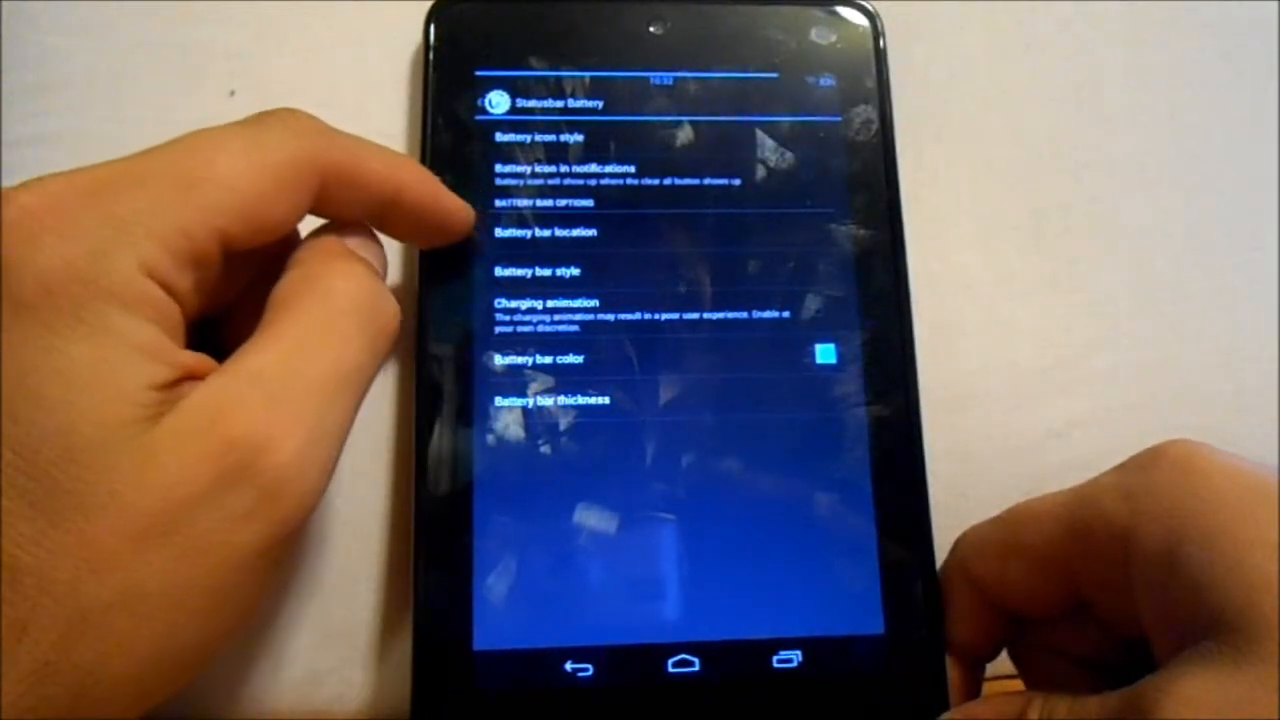
{"action": "left_click", "coordinate": [545, 231]}
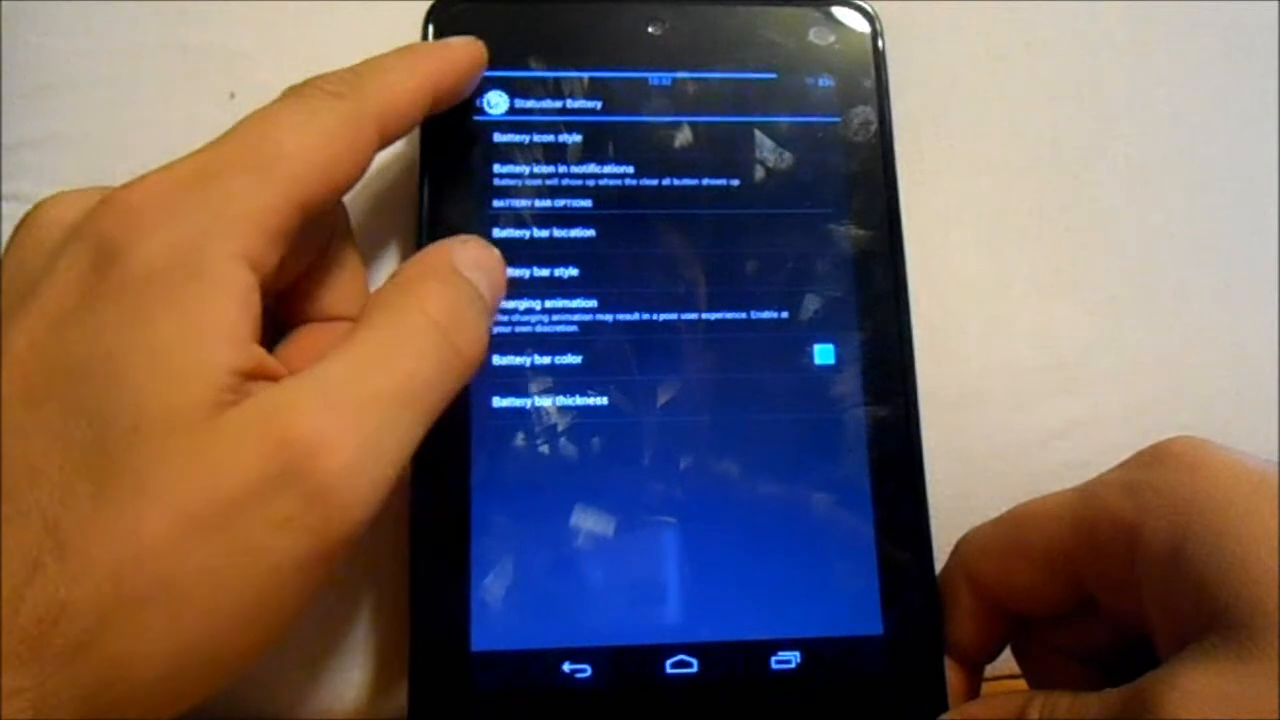
{"action": "left_click", "coordinate": [551, 401]}
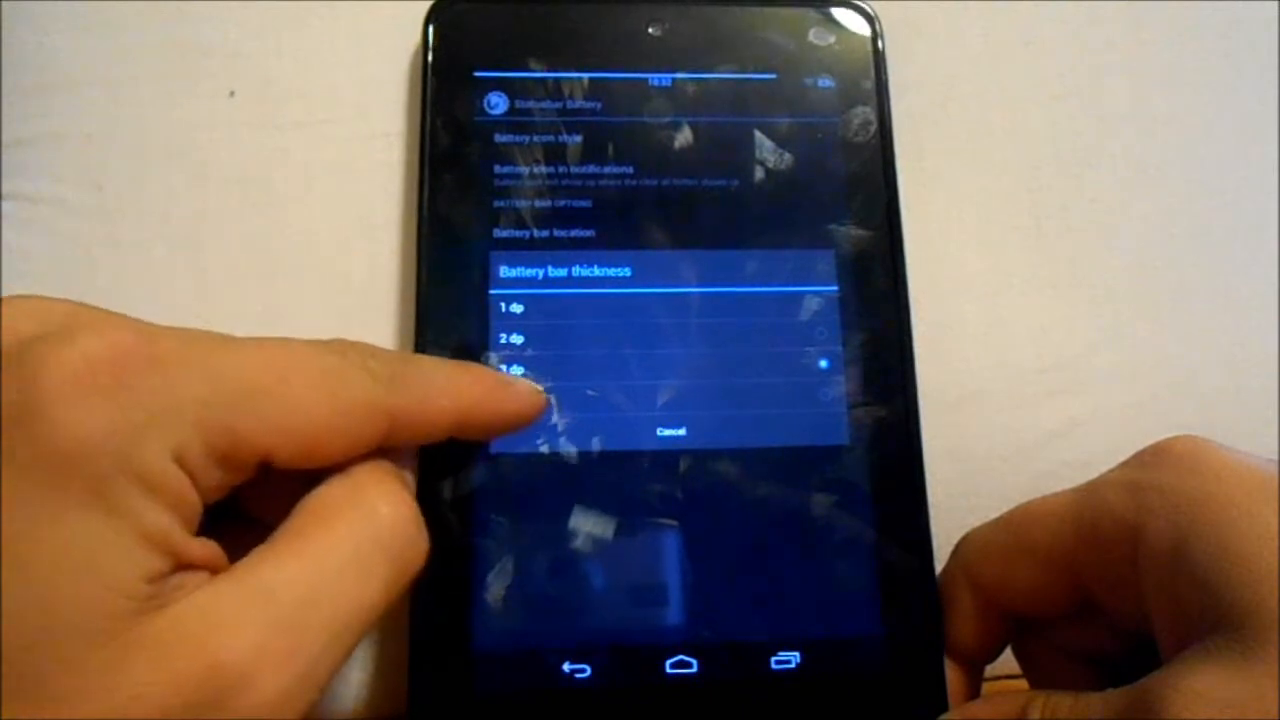
{"action": "left_click", "coordinate": [513, 369]}
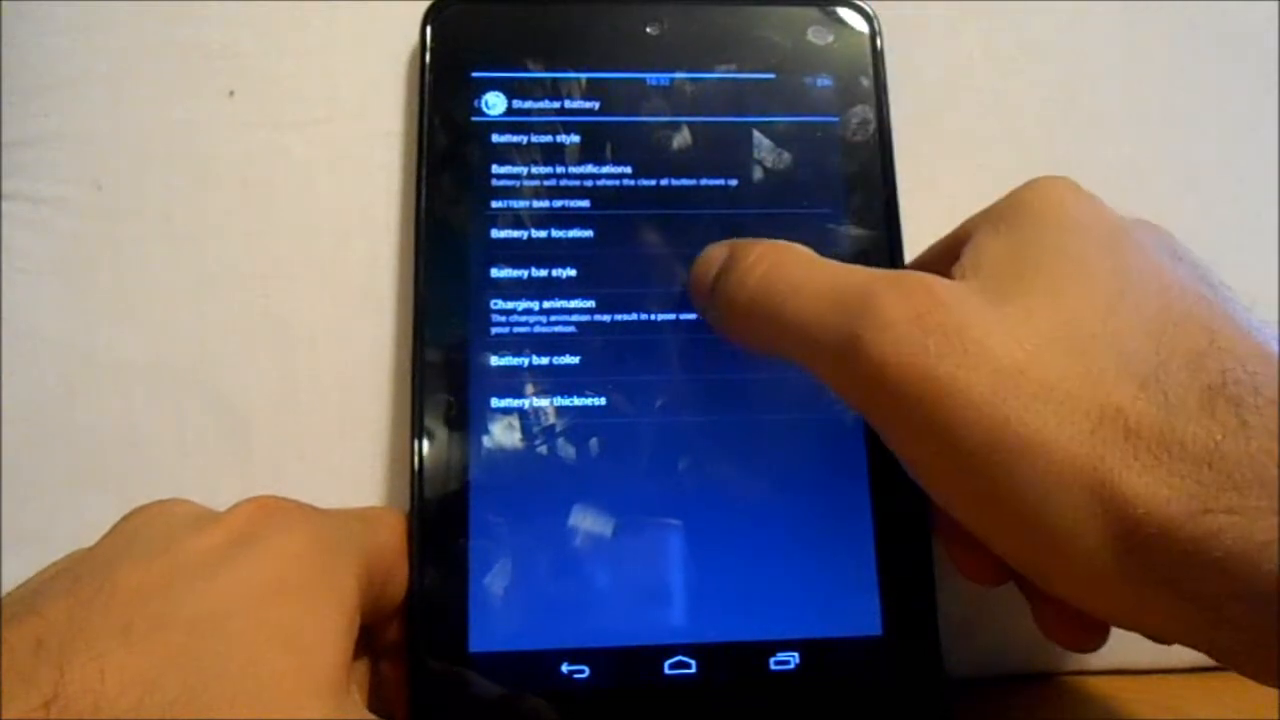
{"action": "left_click", "coordinate": [532, 272]}
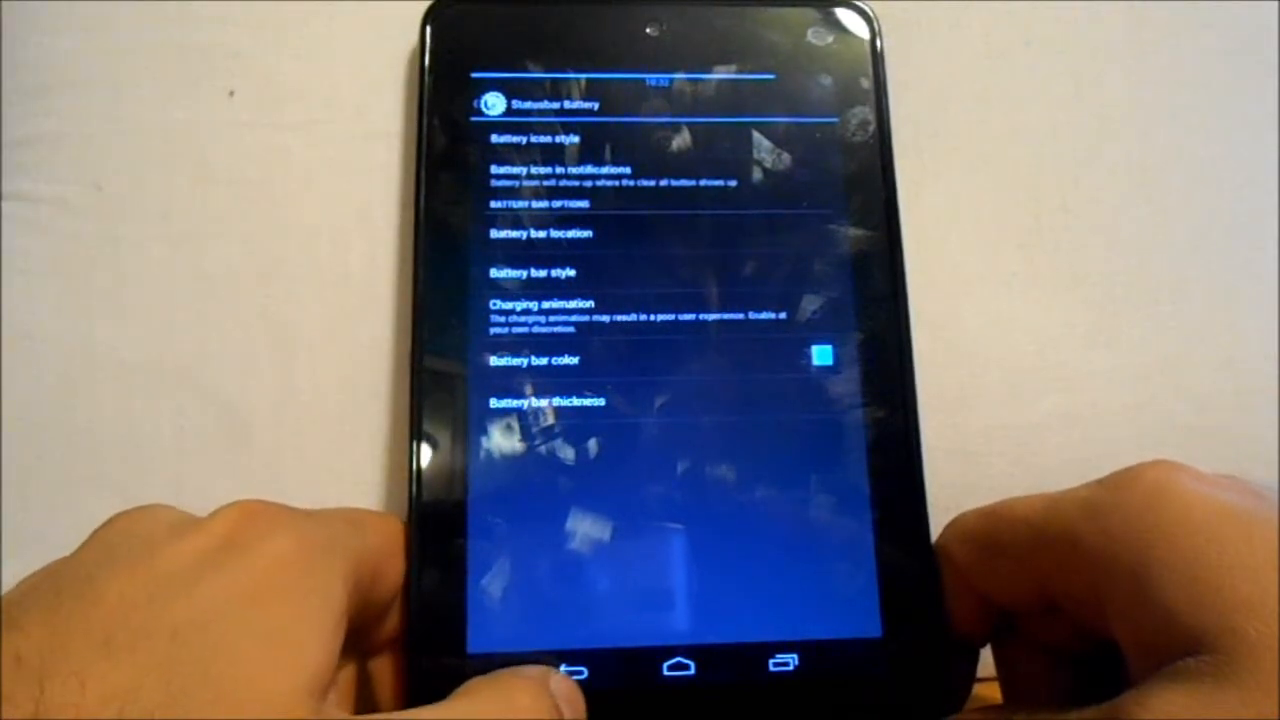
{"action": "left_click", "coordinate": [573, 670]}
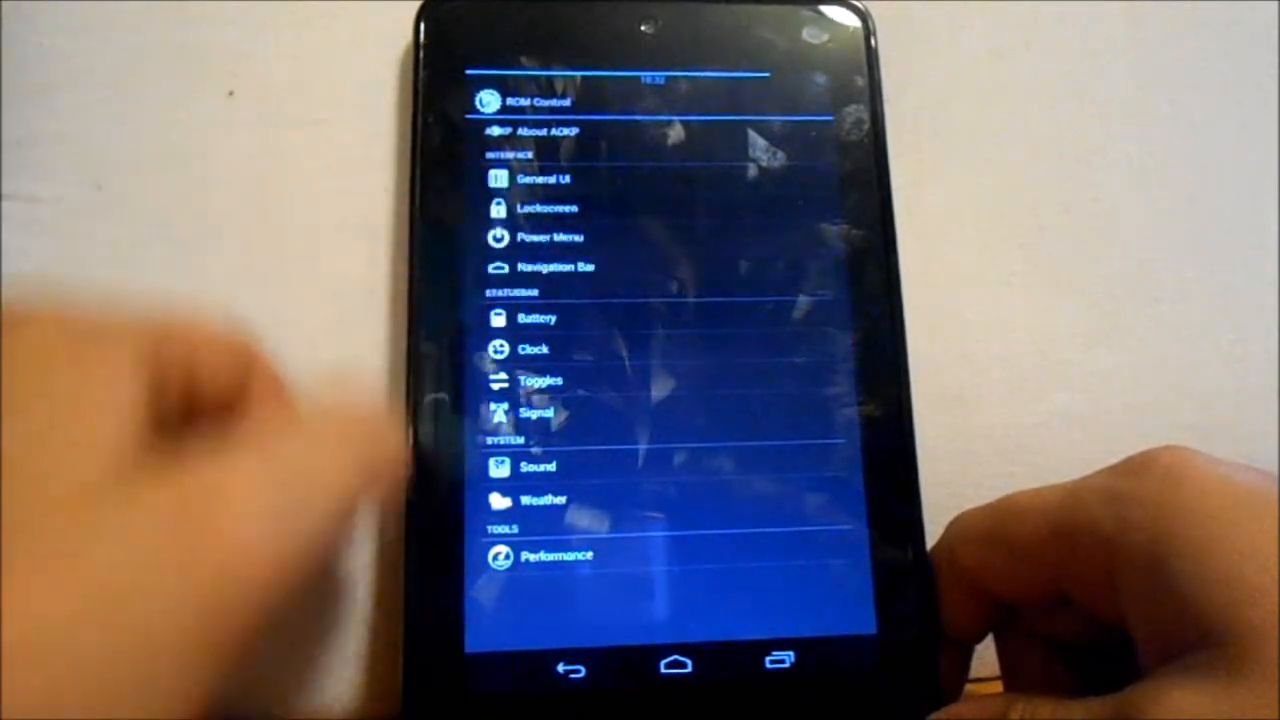
Step: Browse the Navigation Bar options, set the navigation bar color to blue, and go back
{"action": "left_click", "coordinate": [556, 266]}
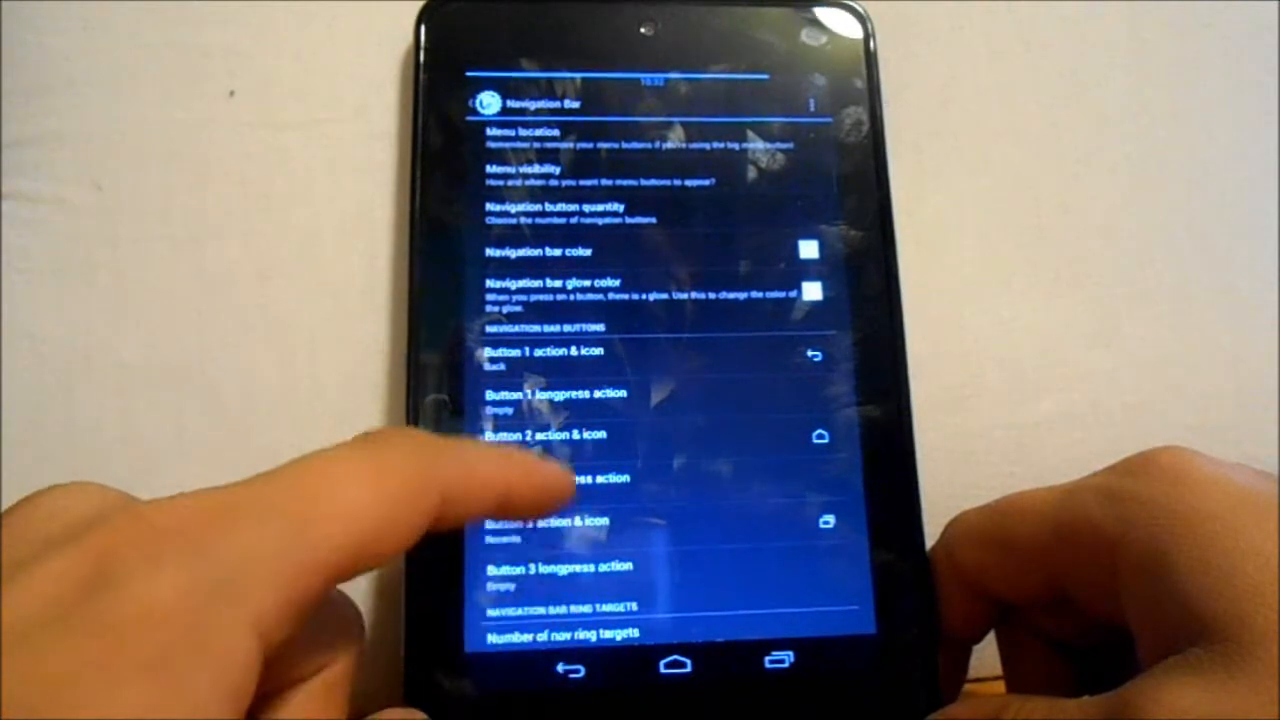
{"action": "scroll", "scroll_direction": "down", "scroll_amount": 3}
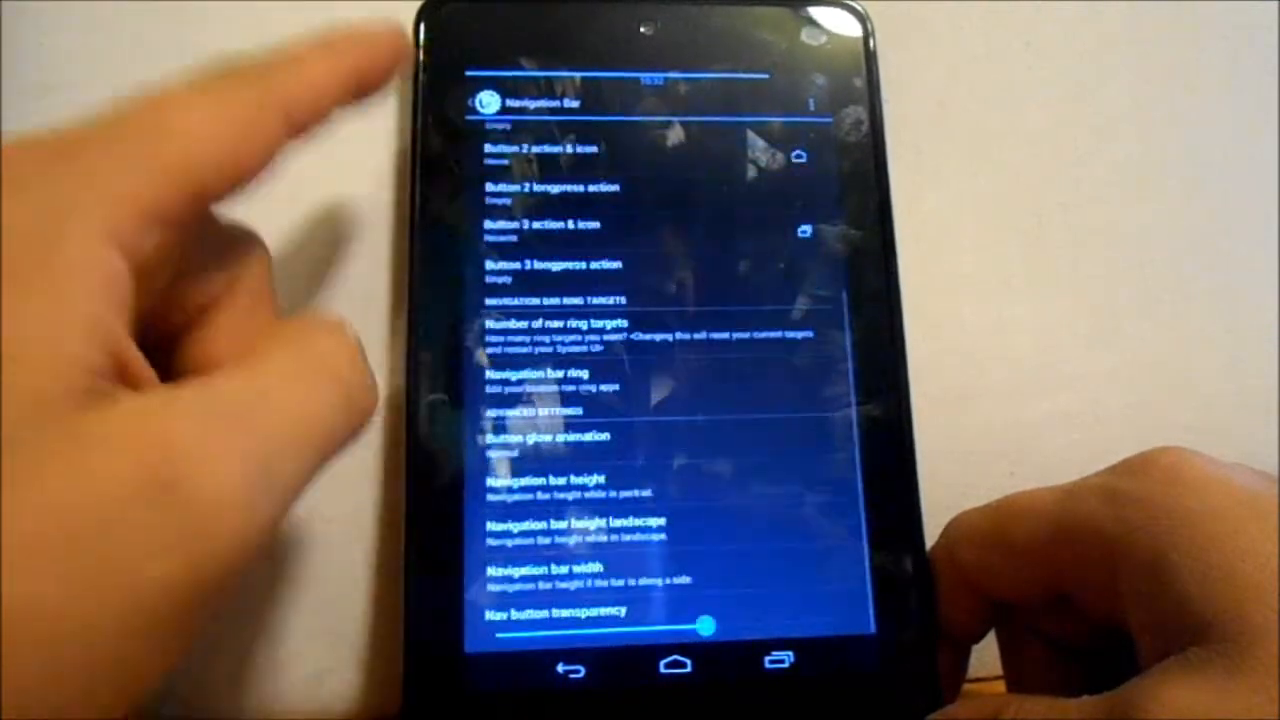
{"action": "scroll", "scroll_direction": "down", "scroll_amount": 3}
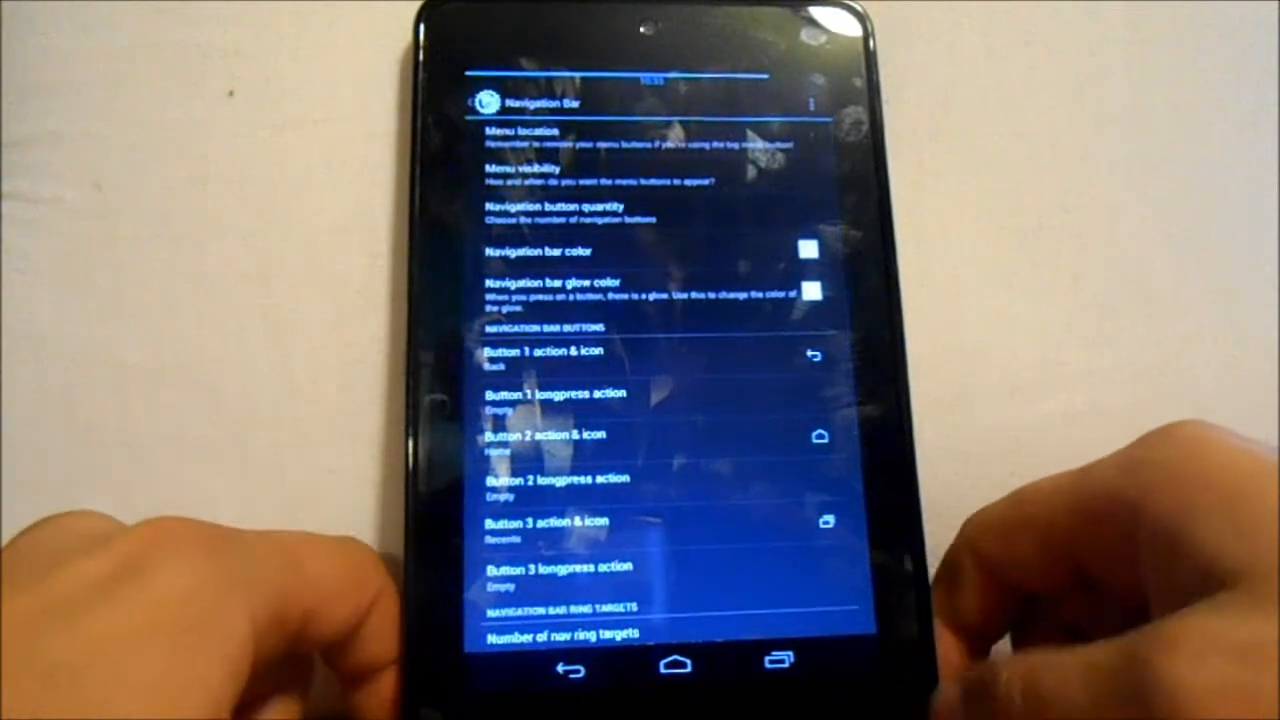
{"action": "left_click", "coordinate": [808, 250]}
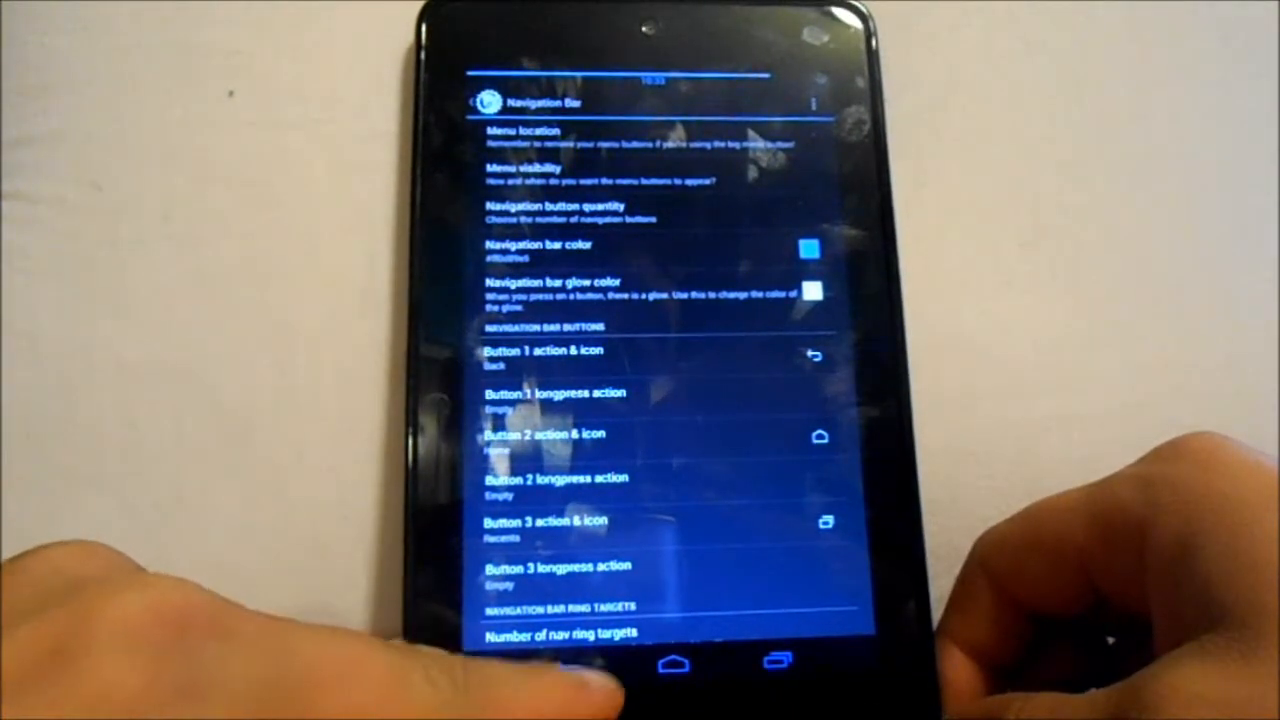
{"action": "left_click", "coordinate": [570, 660]}
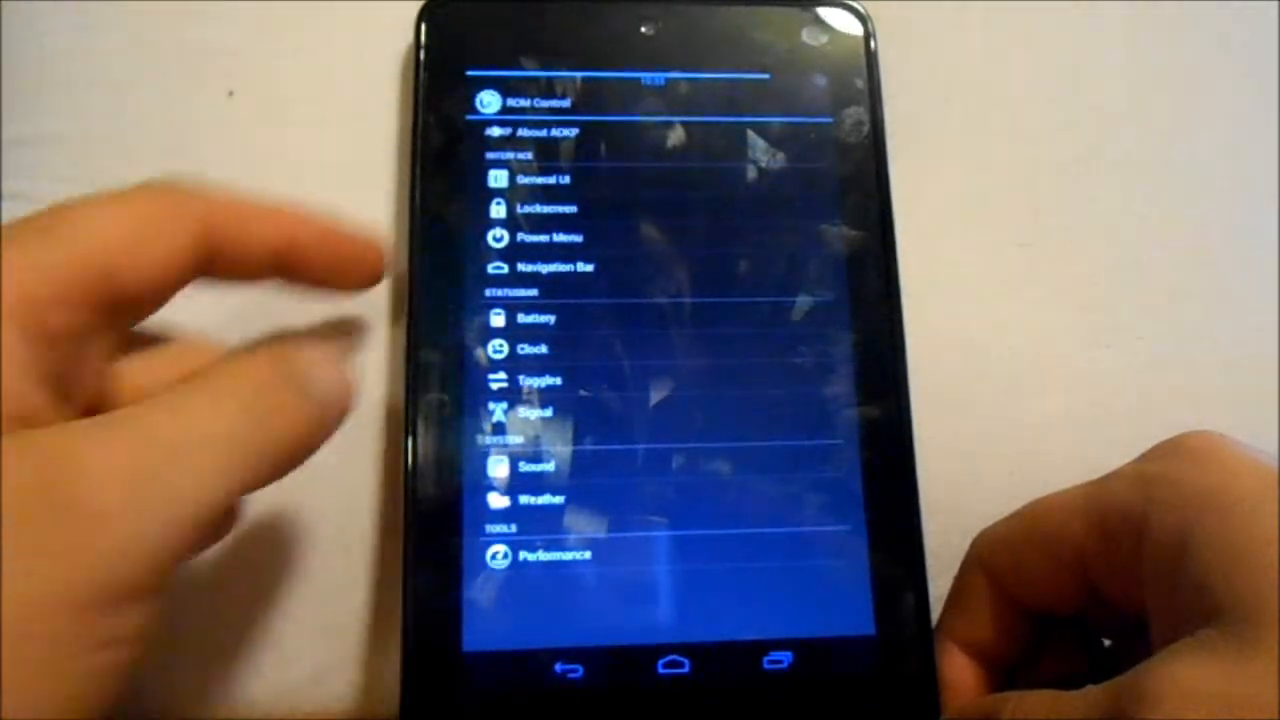
{"action": "left_click", "coordinate": [546, 237]}
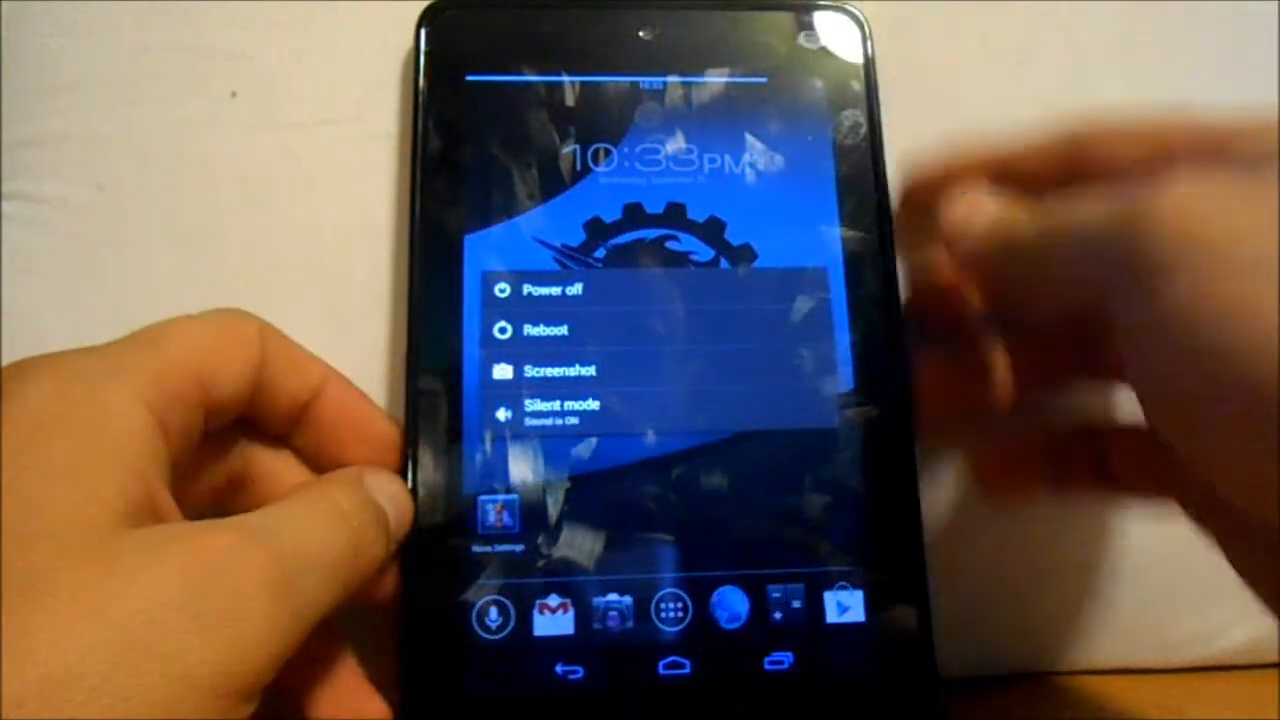
{"action": "left_click", "coordinate": [560, 370]}
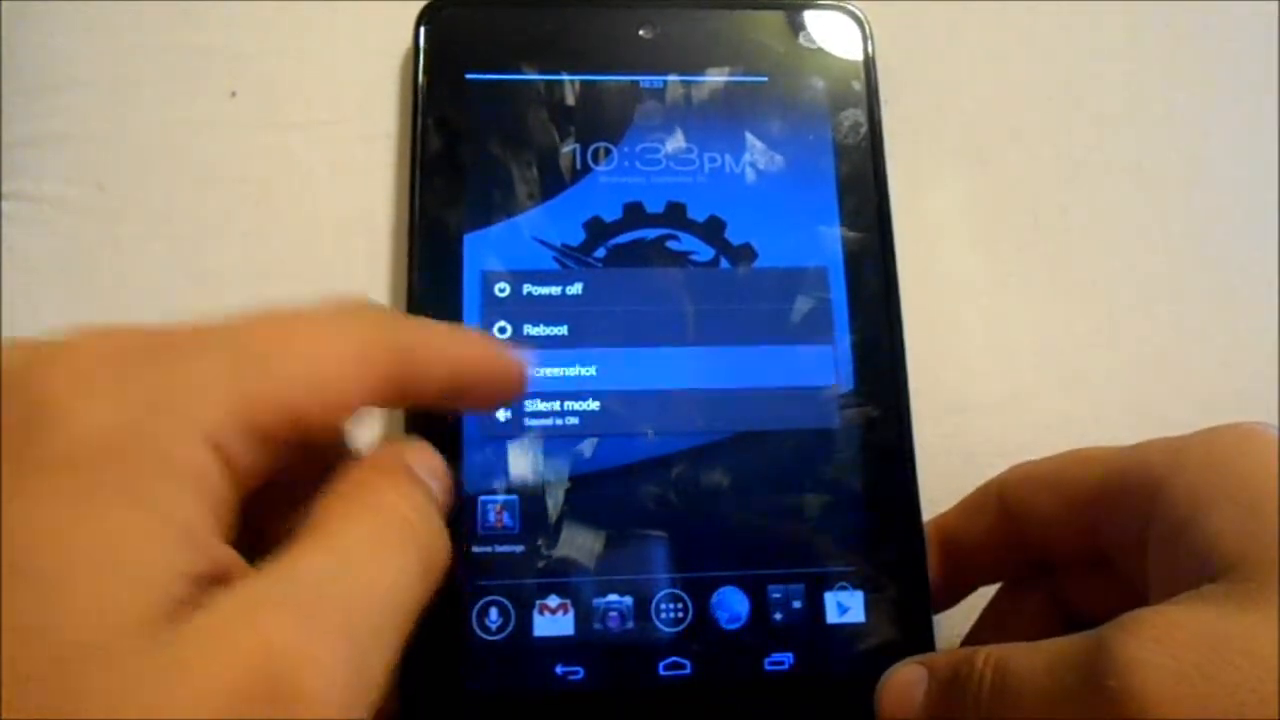
{"action": "left_click", "coordinate": [550, 370]}
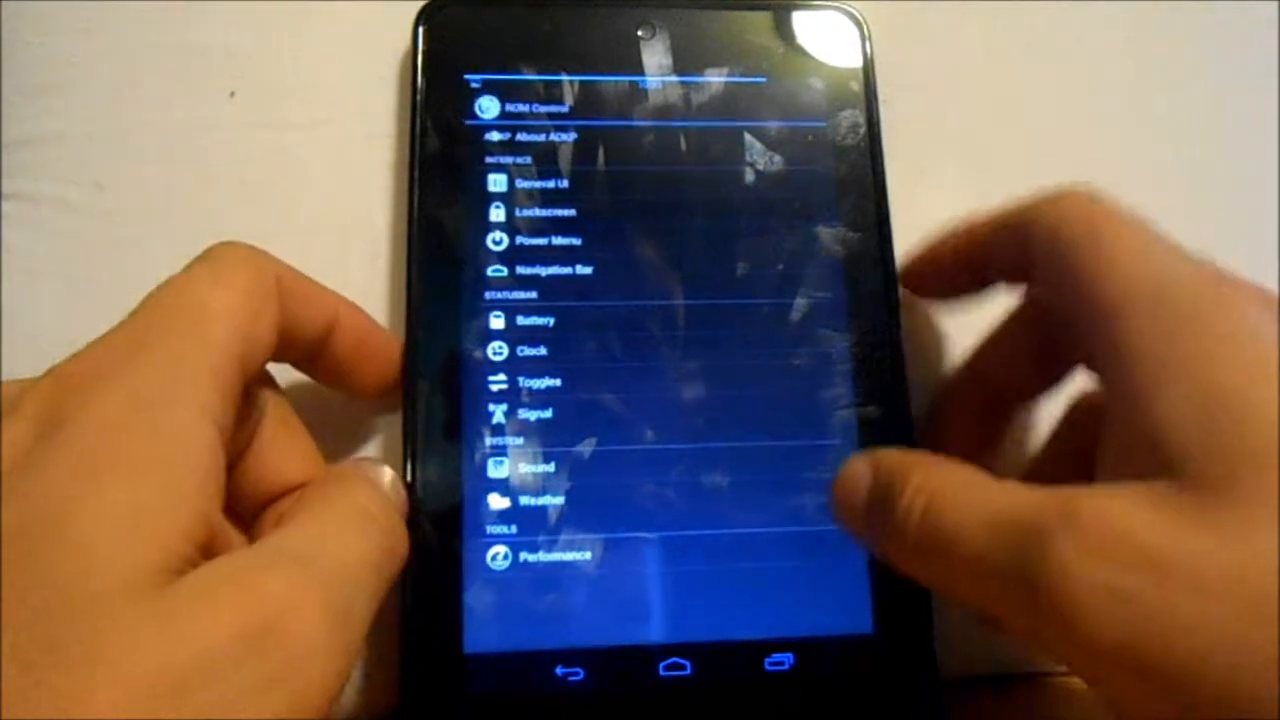
{"action": "left_click", "coordinate": [544, 212]}
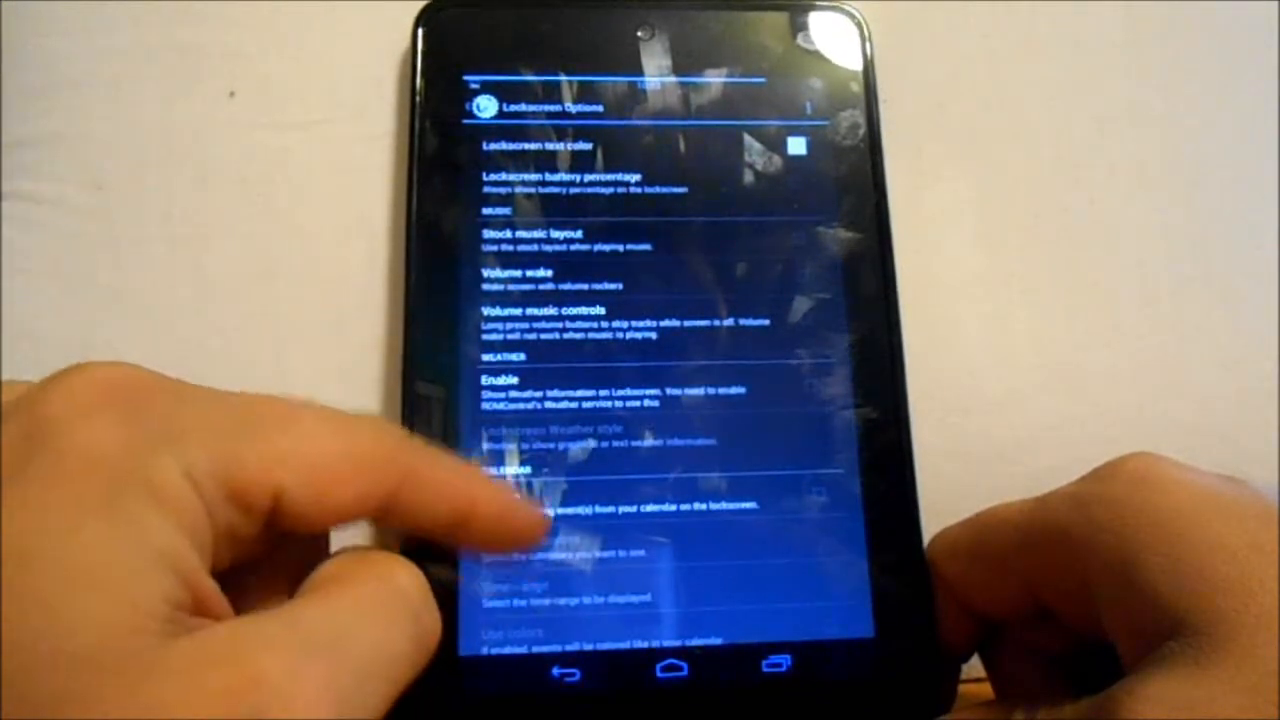
{"action": "scroll", "scroll_direction": "down", "scroll_amount": 3}
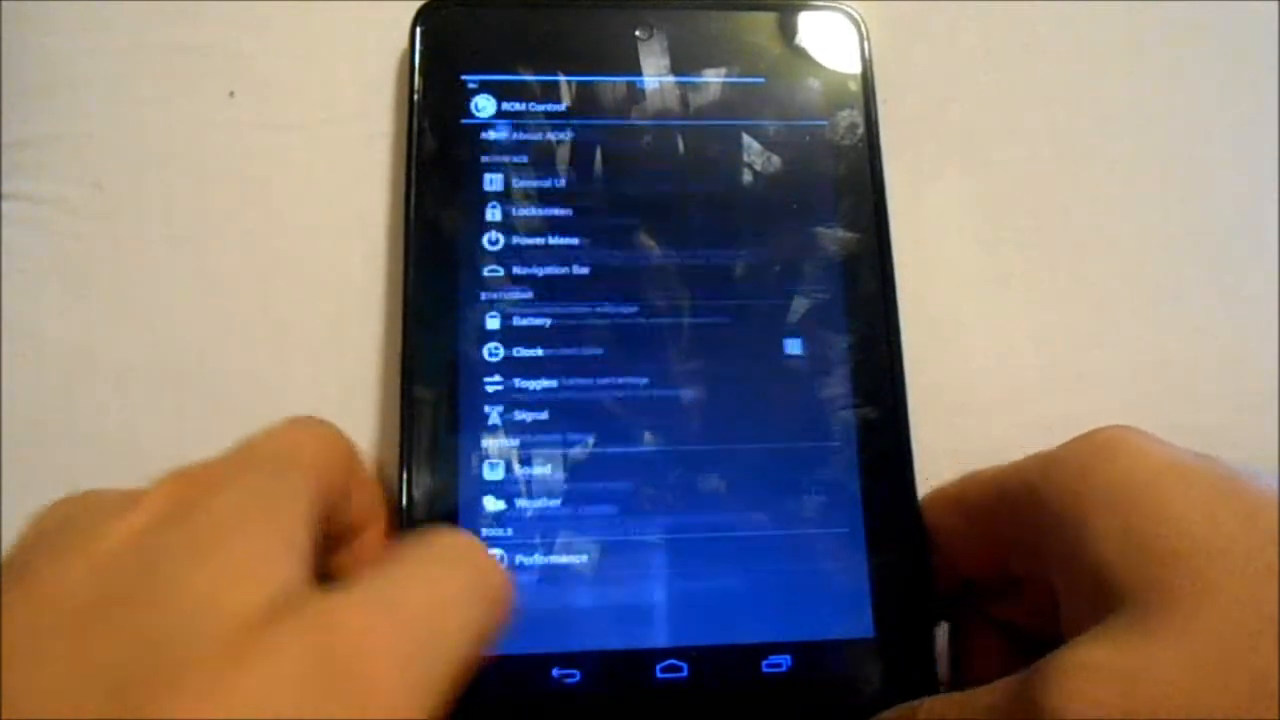
{"action": "left_click", "coordinate": [530, 183]}
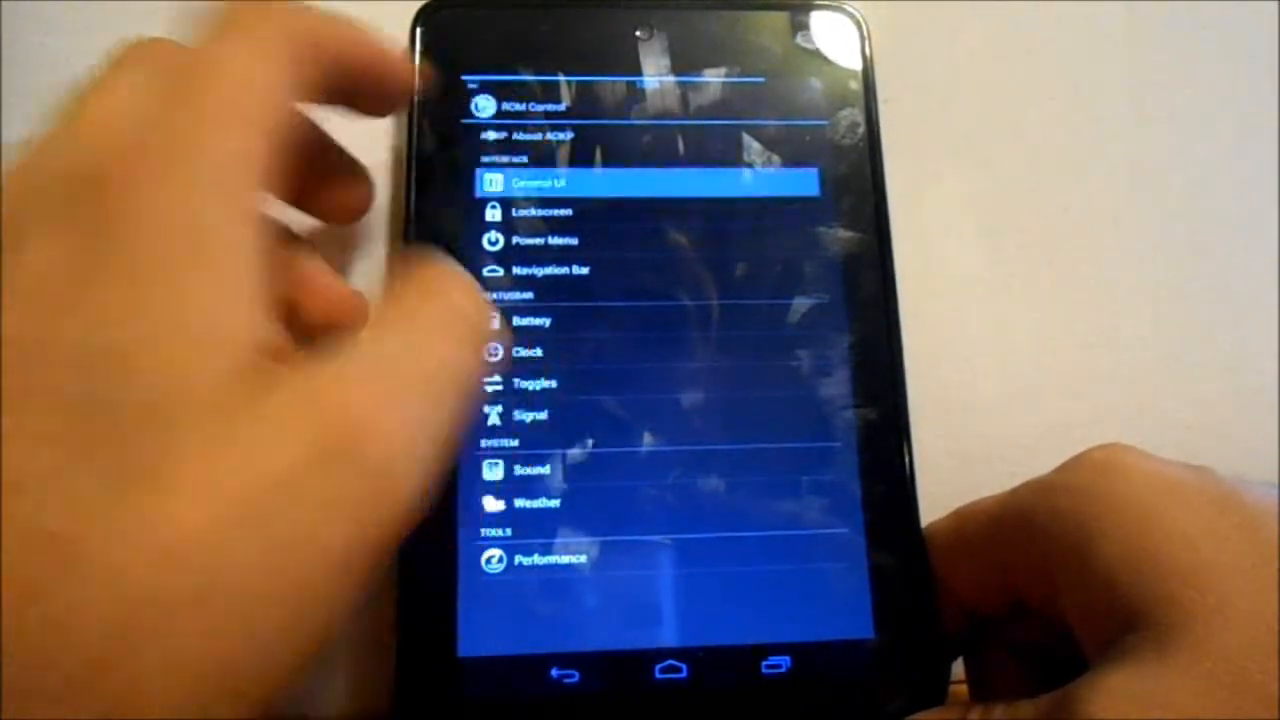
Step: Open the General UI section of ROM Control to review its options
{"action": "left_click", "coordinate": [540, 183]}
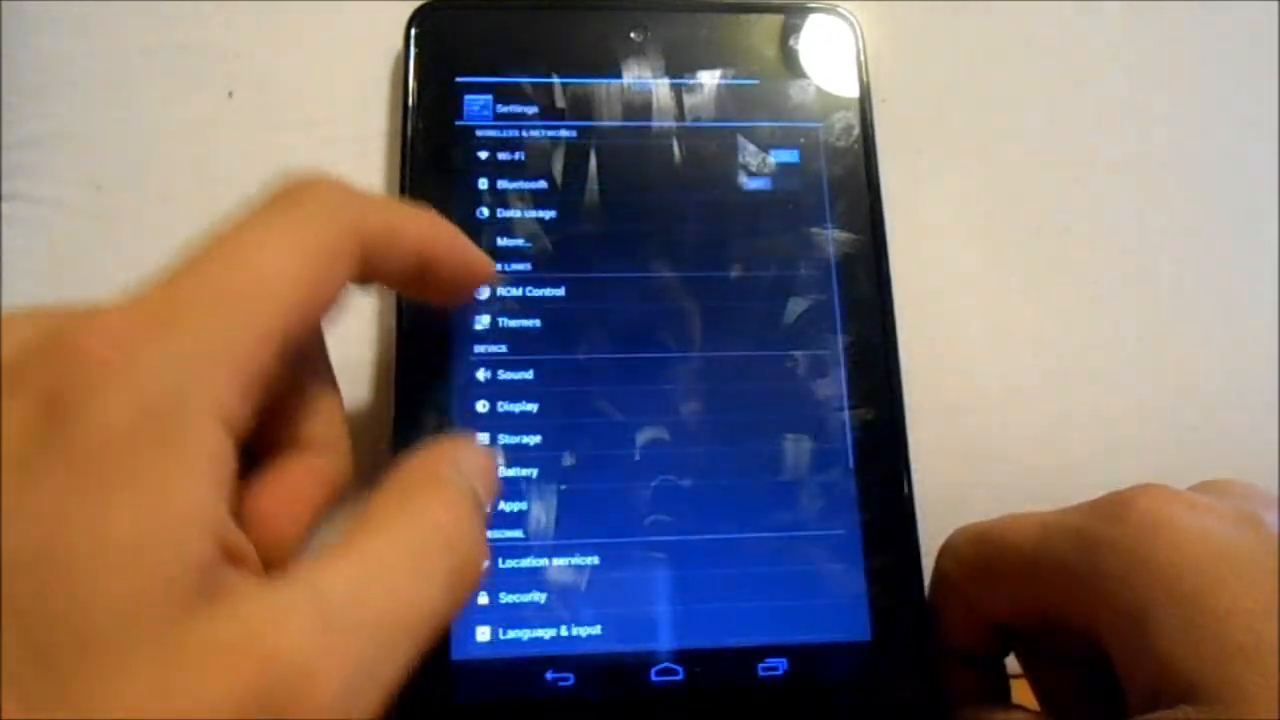
Step: Leave Settings for the AOKP home screen with the unicorn wallpaper and dock
{"action": "left_click", "coordinate": [527, 291]}
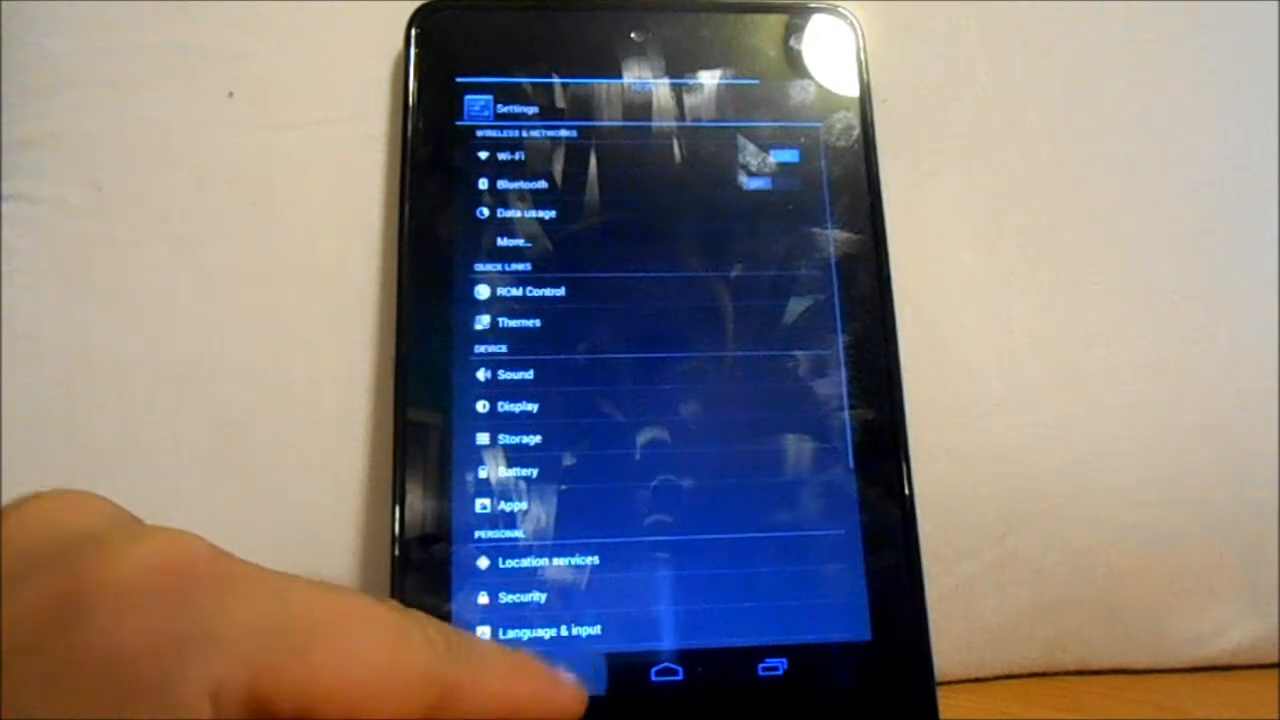
{"action": "left_click", "coordinate": [667, 670]}
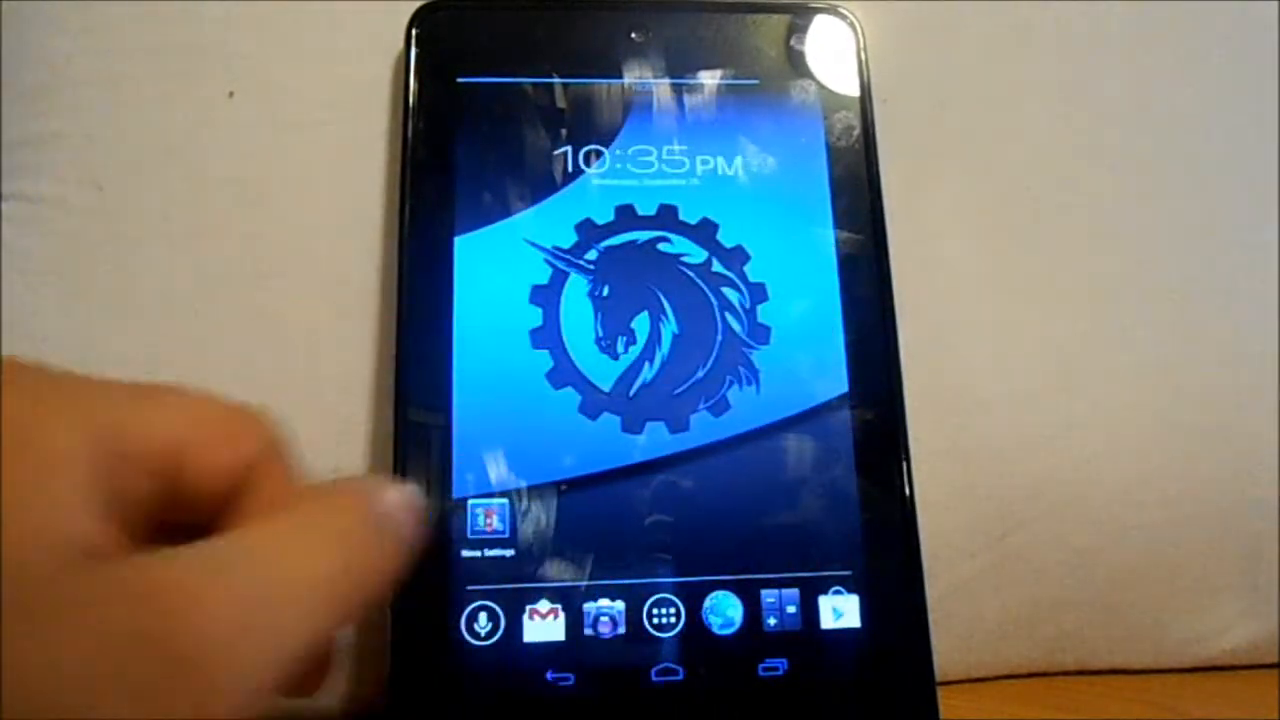